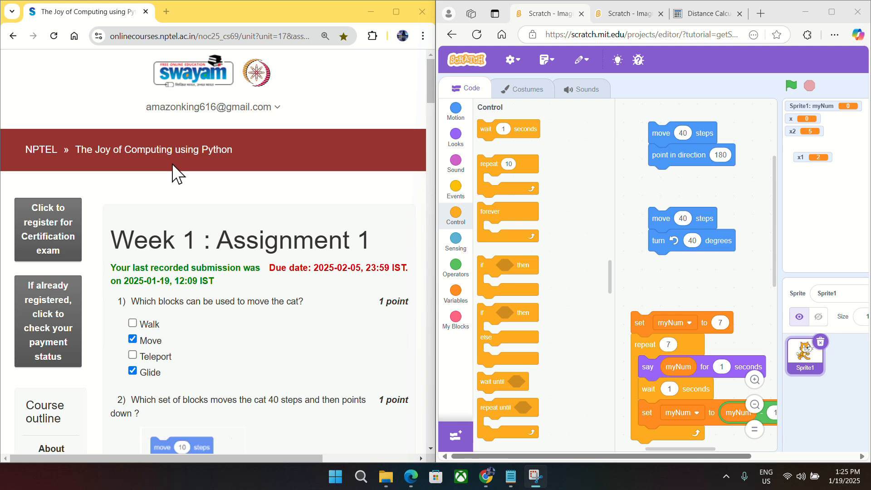
mouse_move(152, 182)
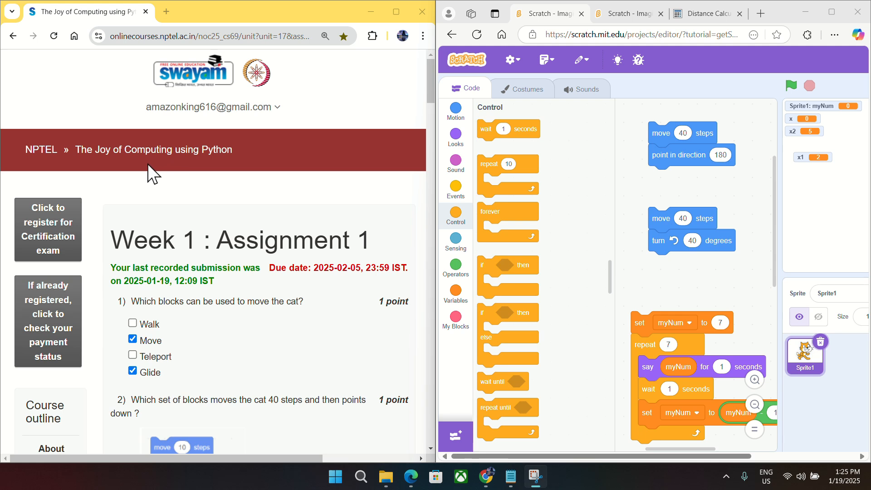
mouse_move(168, 200)
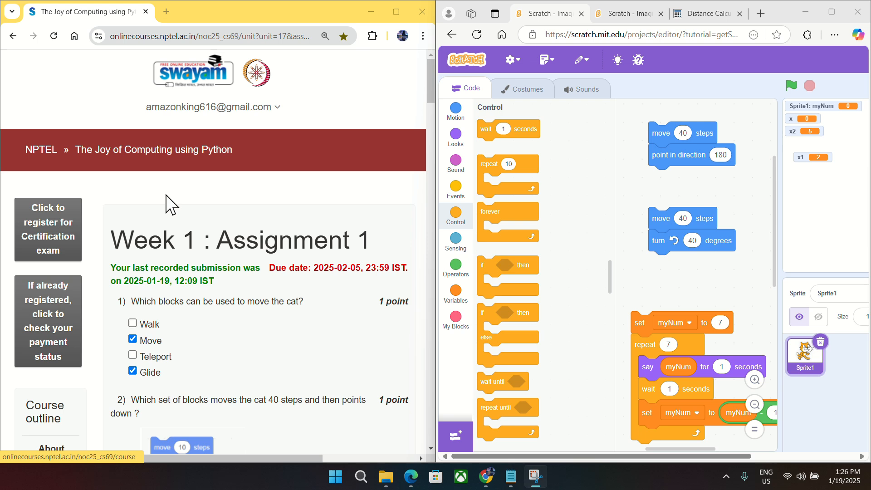
Show the Motion block list so the Move and Glide blocks for the cat question are visible
scroll("down", 3)
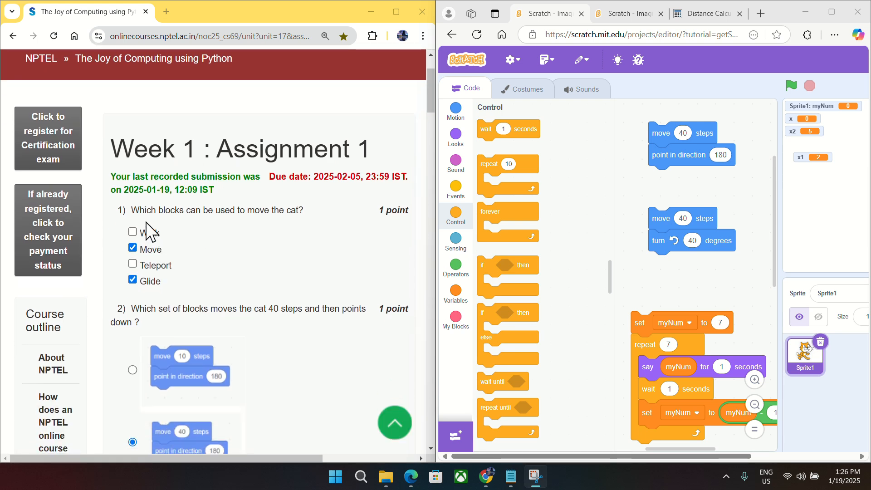
mouse_move(285, 234)
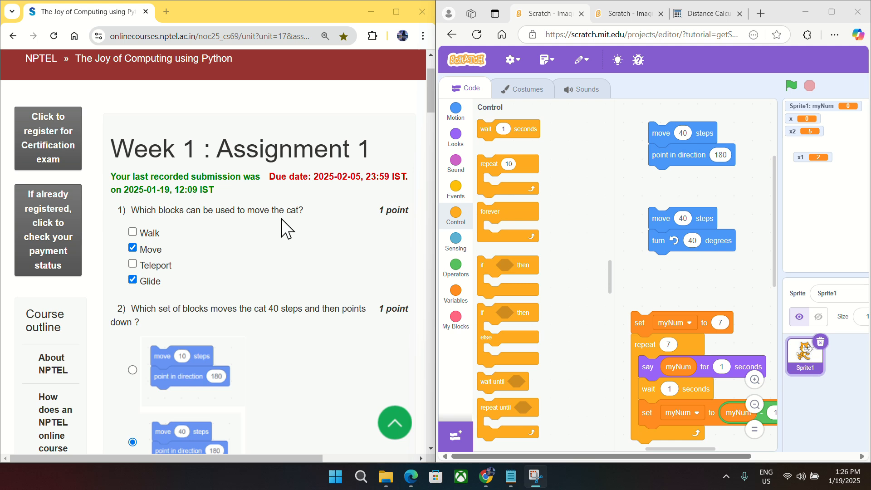
mouse_move(446, 160)
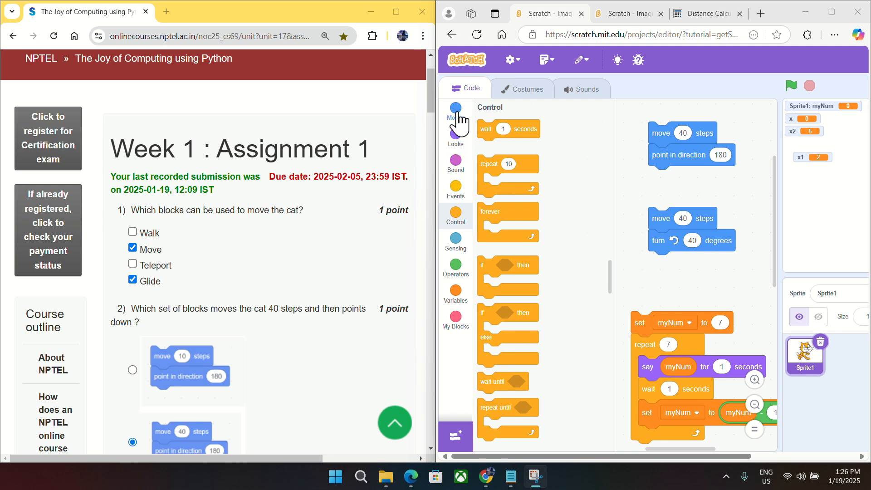
left_click(456, 110)
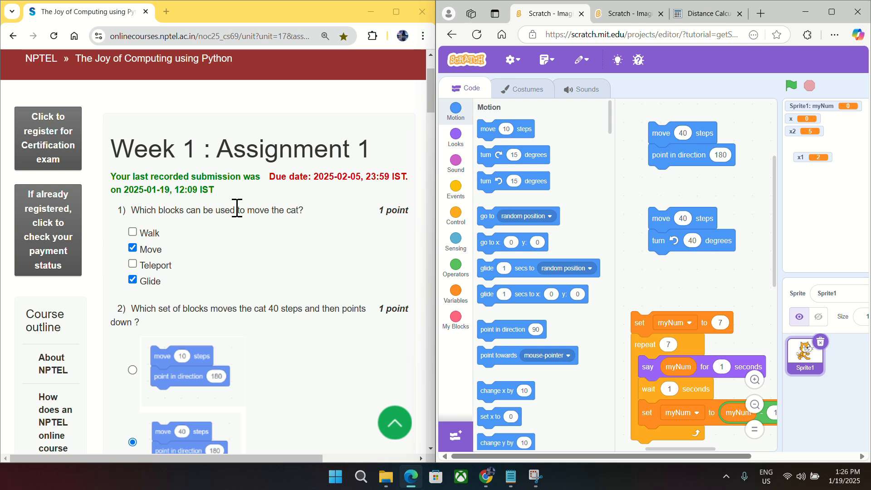
mouse_move(484, 149)
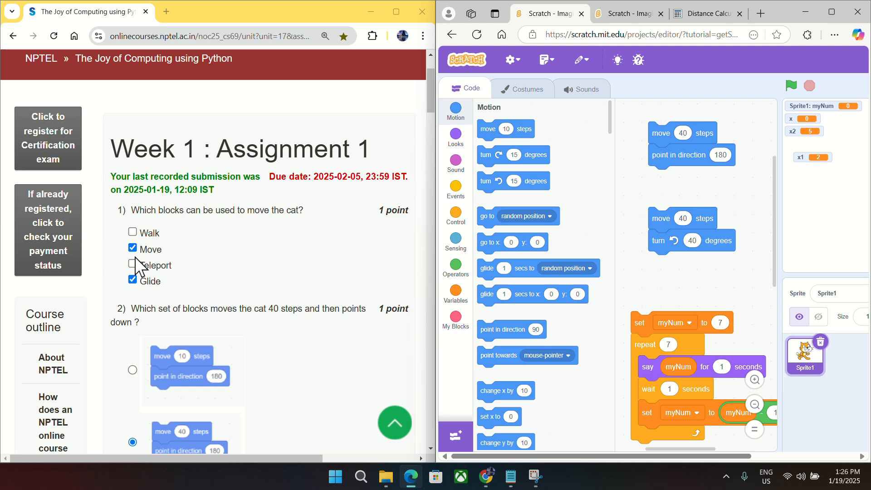
Scroll to the second quiz question and the move-40 / direction-180 script
scroll("down", 3)
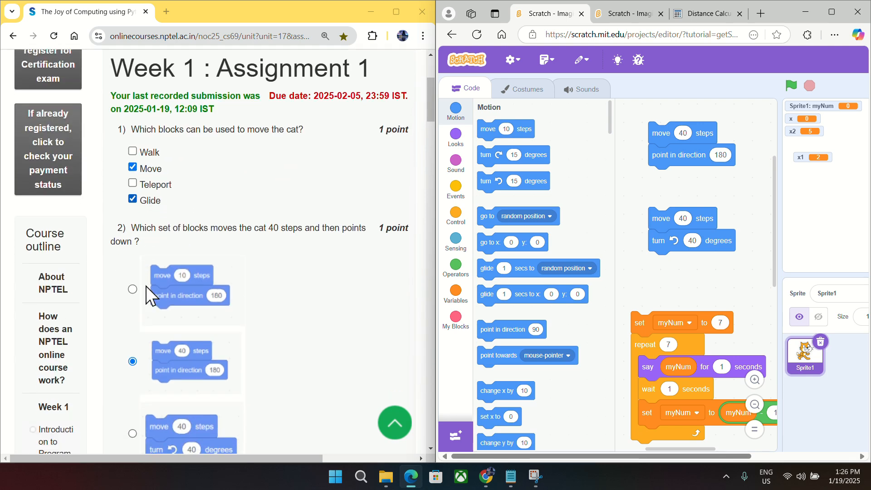
scroll("down", 3)
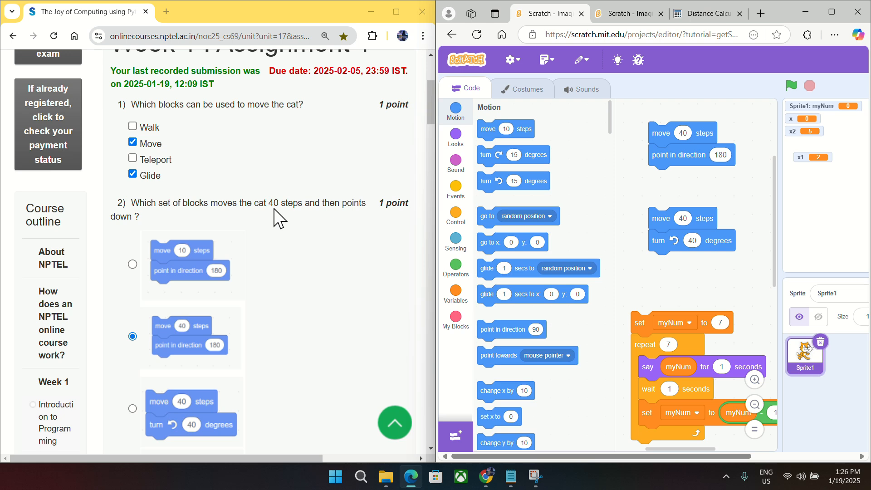
mouse_move(300, 223)
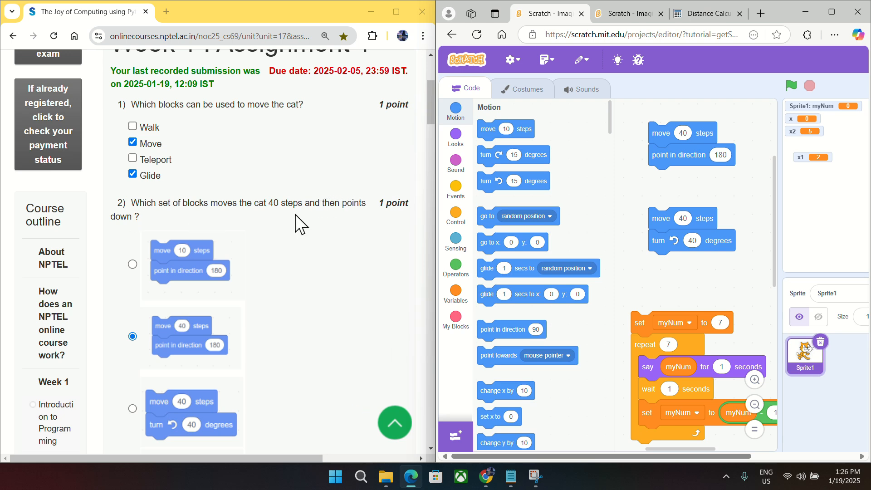
mouse_move(428, 223)
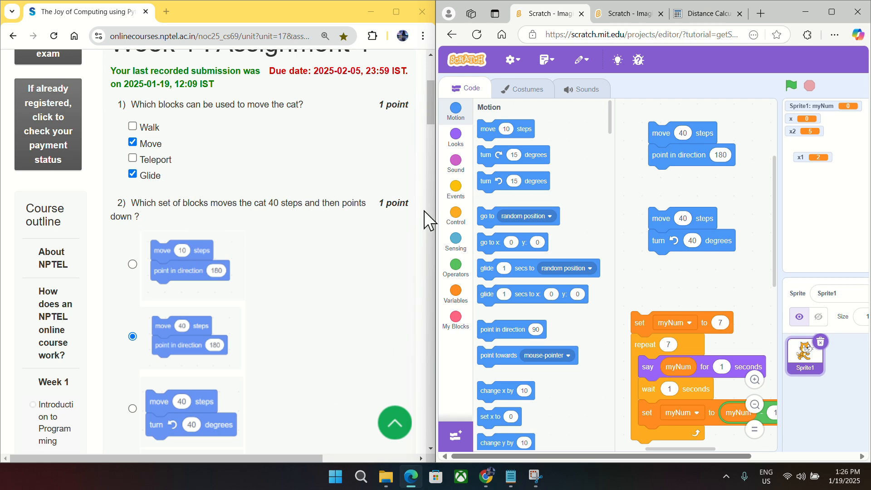
mouse_move(454, 244)
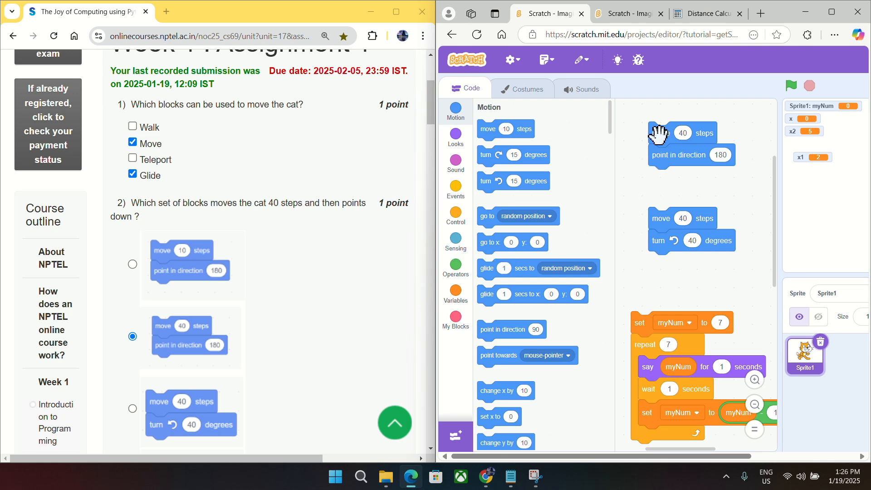
mouse_move(665, 166)
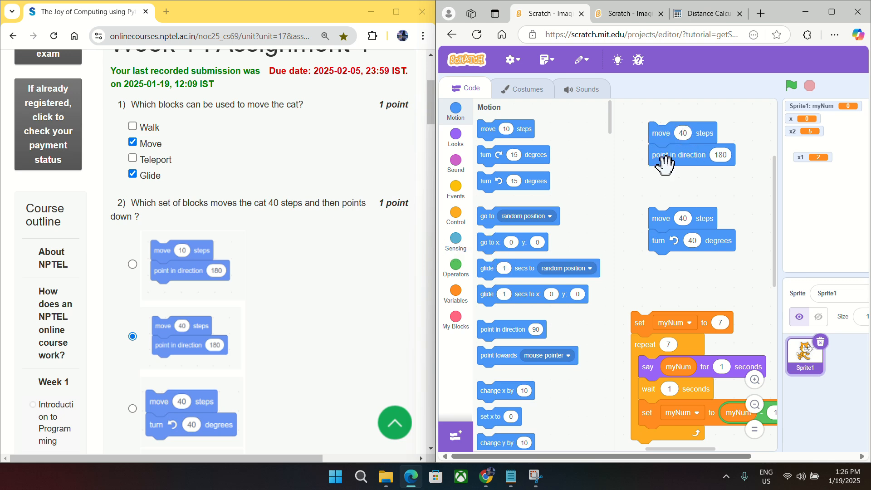
mouse_move(517, 225)
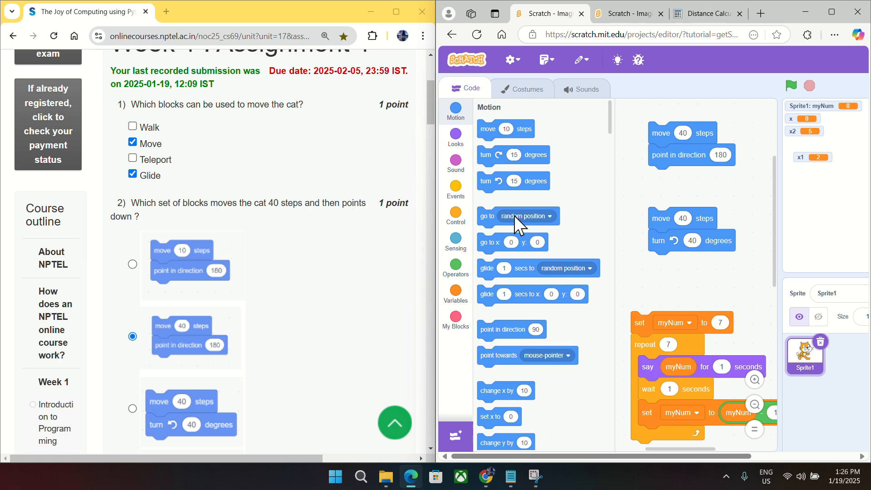
mouse_move(549, 456)
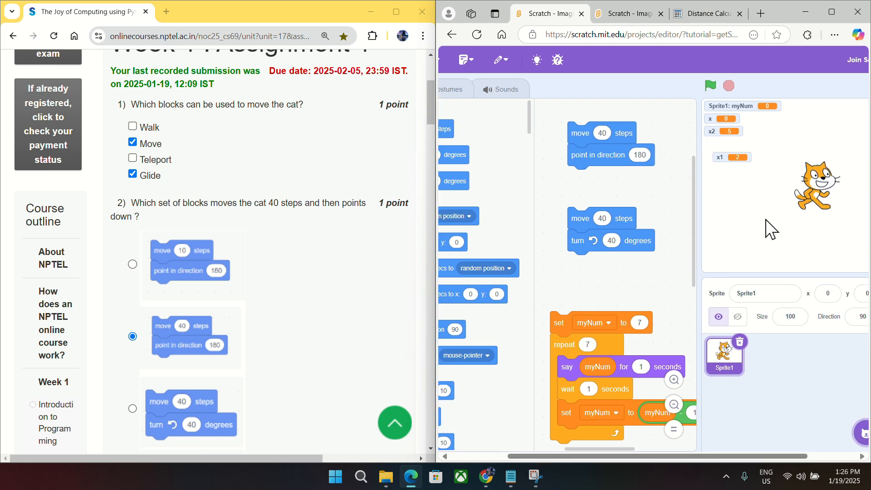
mouse_move(838, 185)
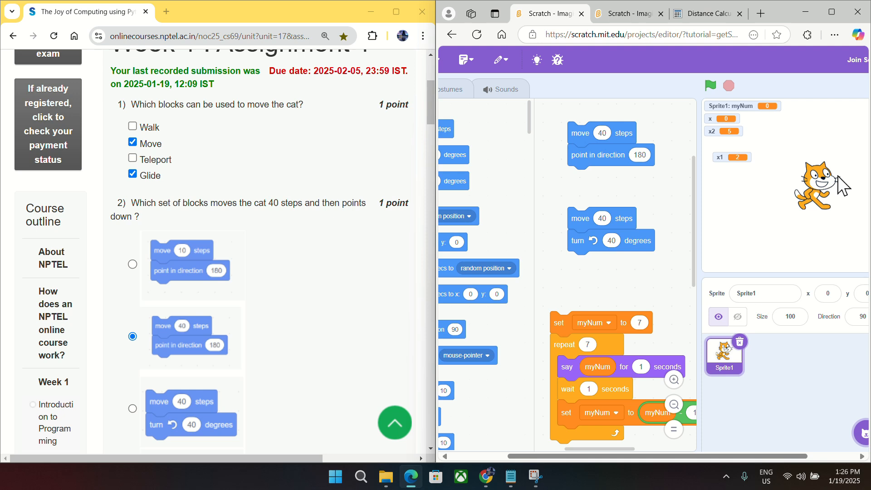
mouse_move(861, 179)
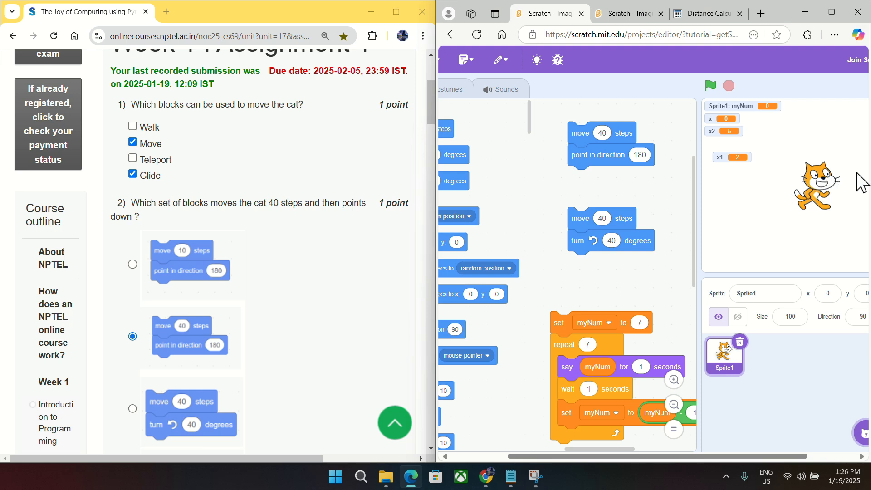
mouse_move(591, 150)
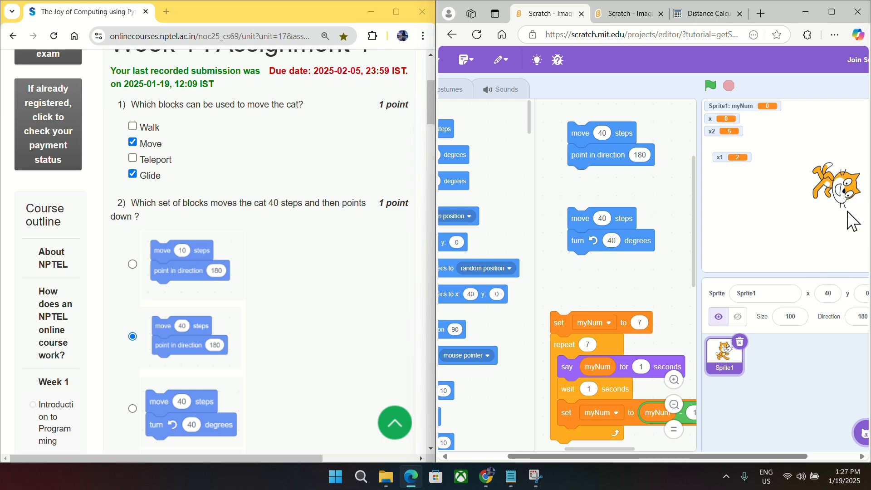
Scroll the code area down to the set myNum to 7 / repeat 7 countdown script
scroll("down", 3)
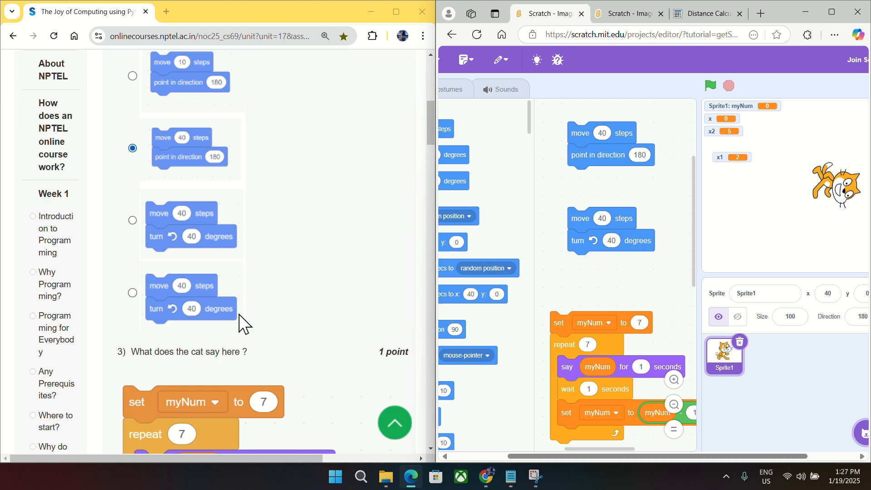
scroll("down", 3)
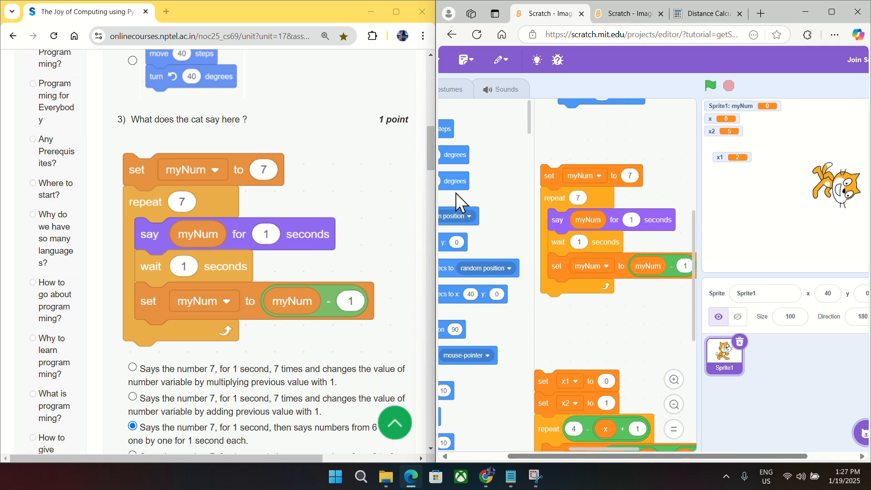
mouse_move(674, 295)
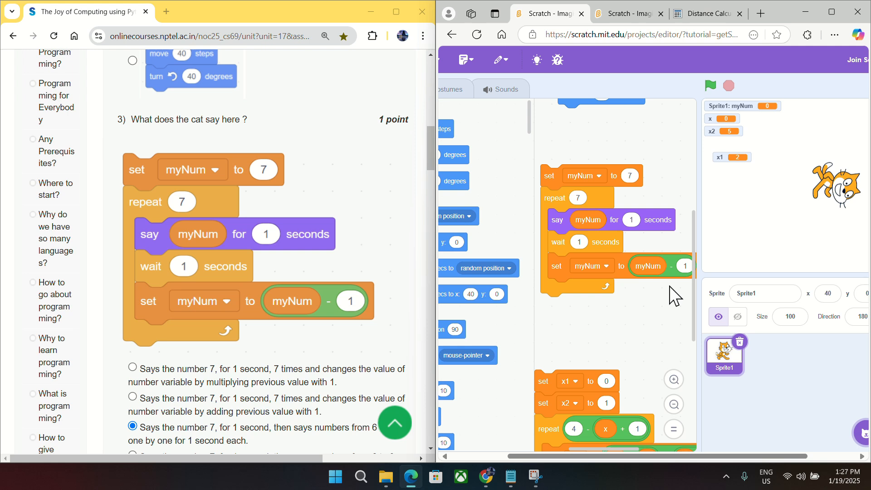
mouse_move(699, 289)
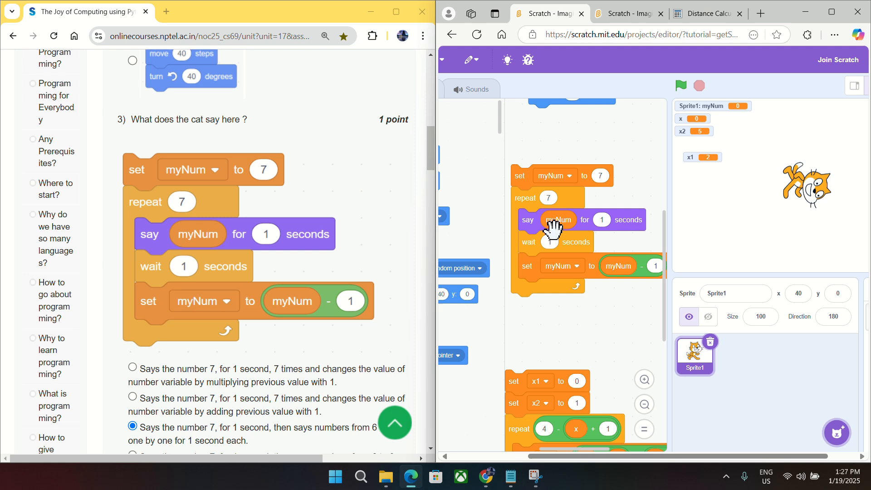
mouse_move(568, 196)
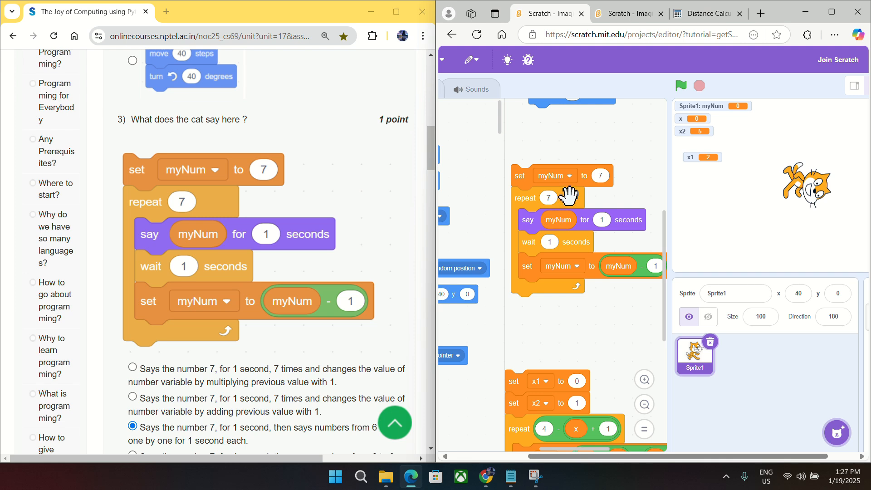
Run the myNum countdown script so the myNum monitor ends at 0
left_click(680, 85)
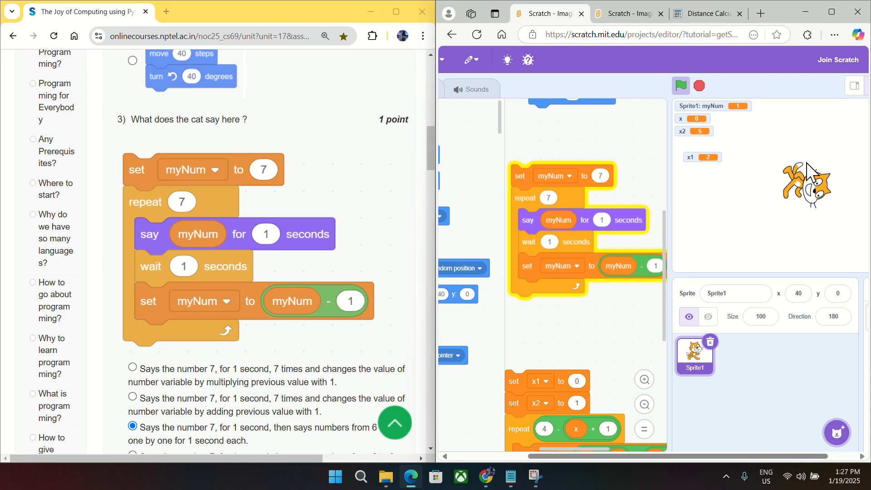
left_click(699, 85)
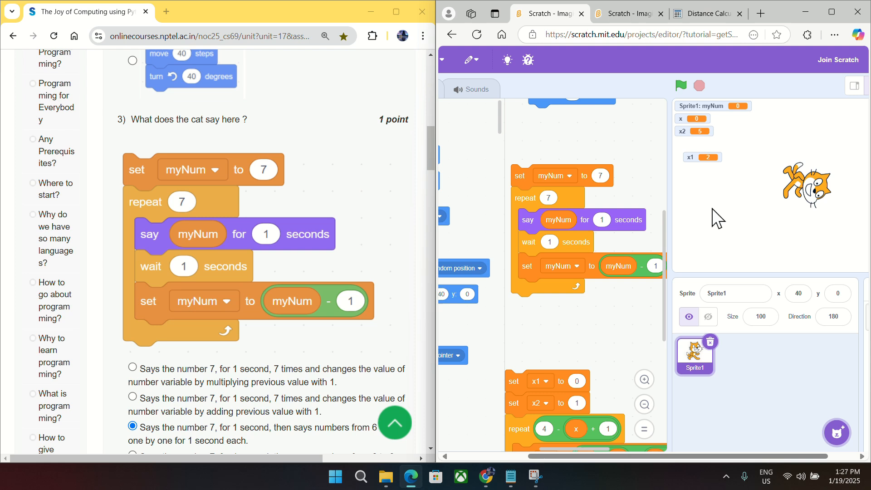
mouse_move(764, 210)
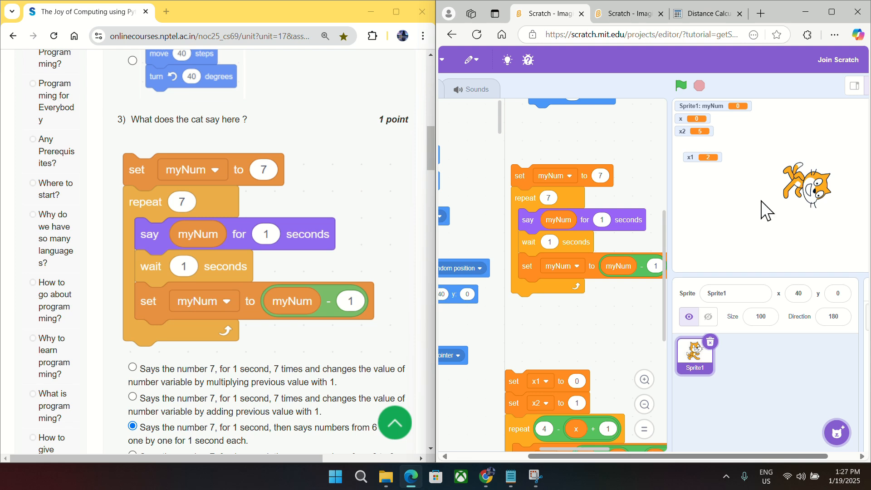
scroll("down", 3)
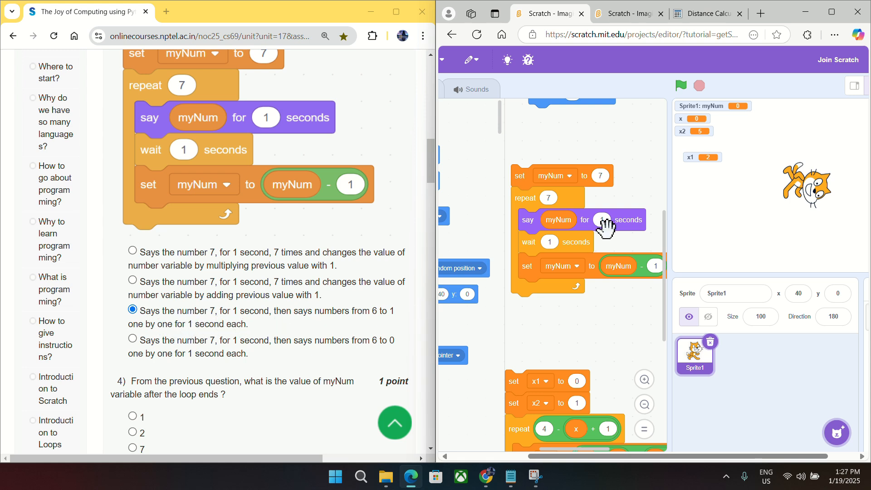
mouse_move(373, 324)
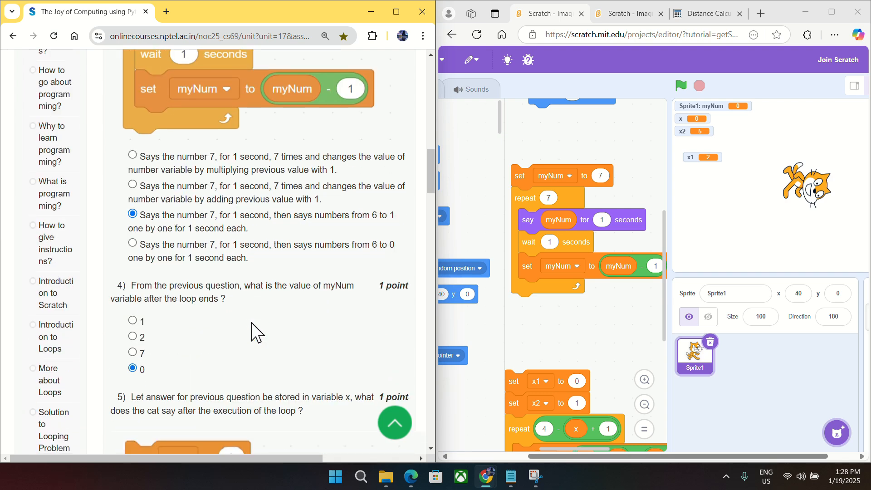
Scroll to question five and its x1 / x2 repeat-loop script
scroll("down", 3)
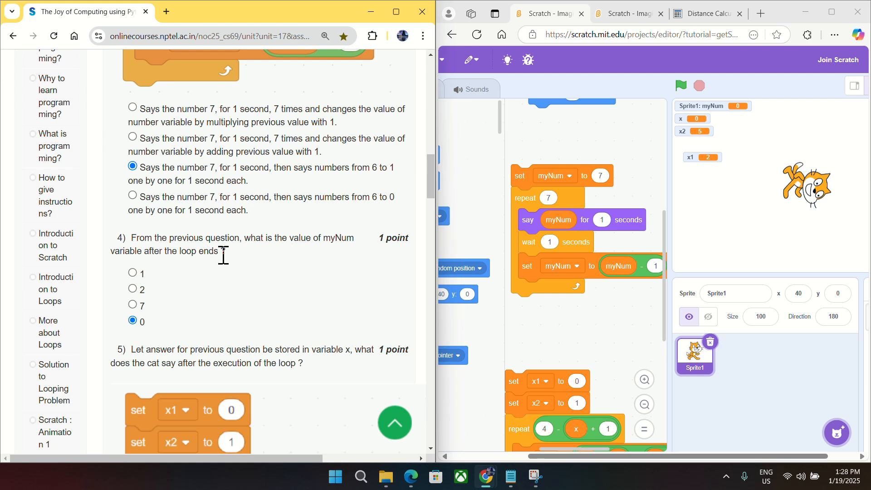
mouse_move(721, 112)
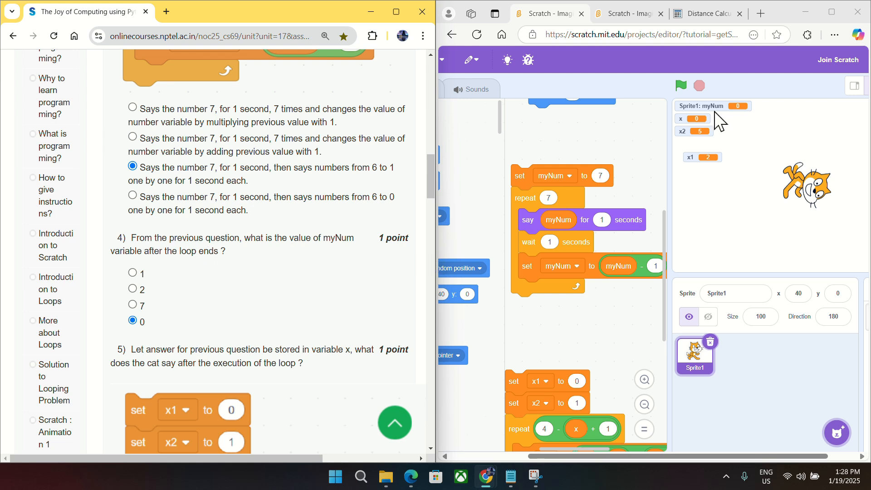
mouse_move(730, 126)
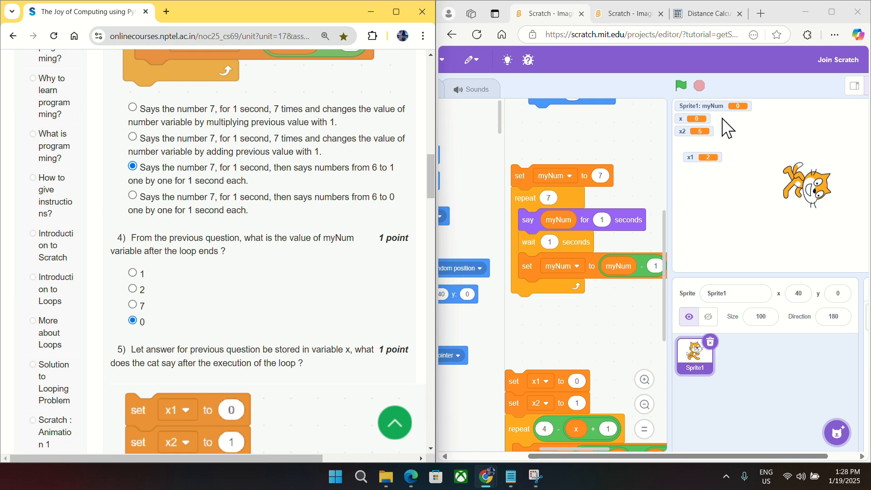
mouse_move(332, 279)
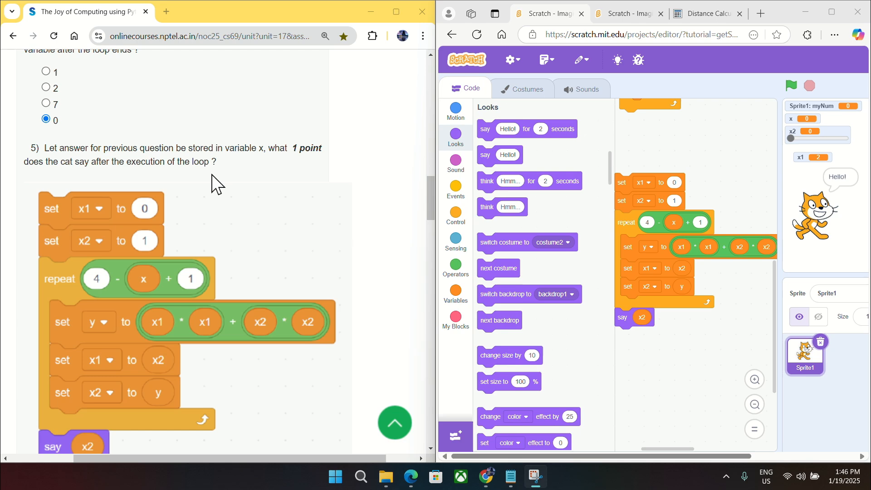
mouse_move(316, 292)
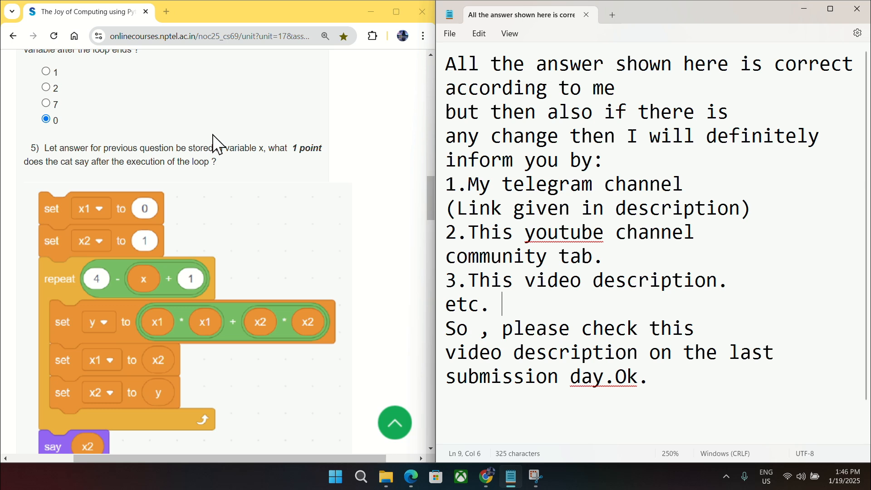
mouse_move(503, 170)
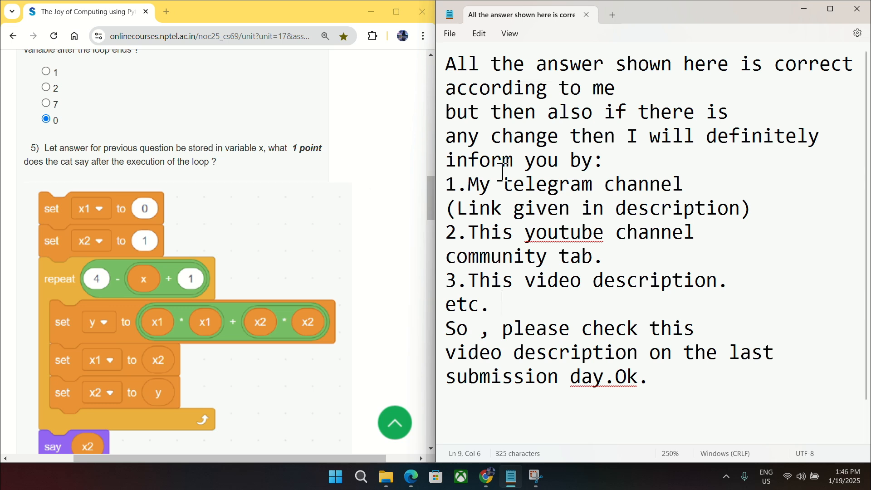
mouse_move(508, 187)
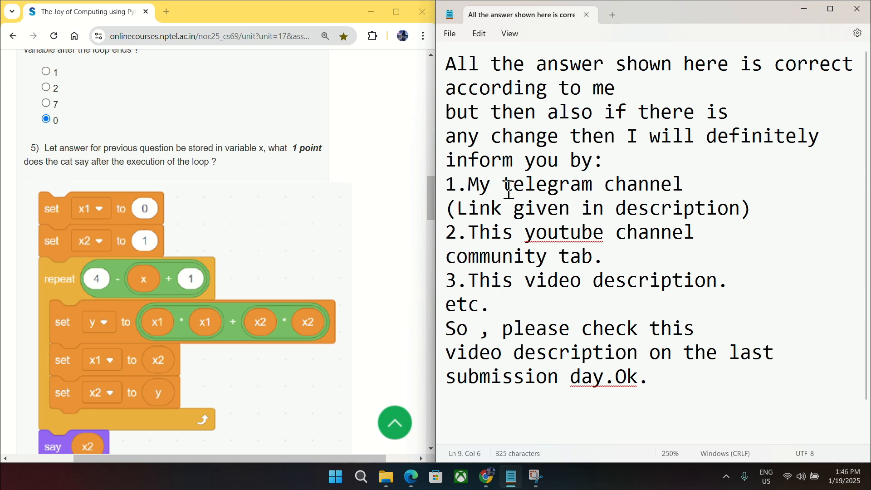
mouse_move(510, 244)
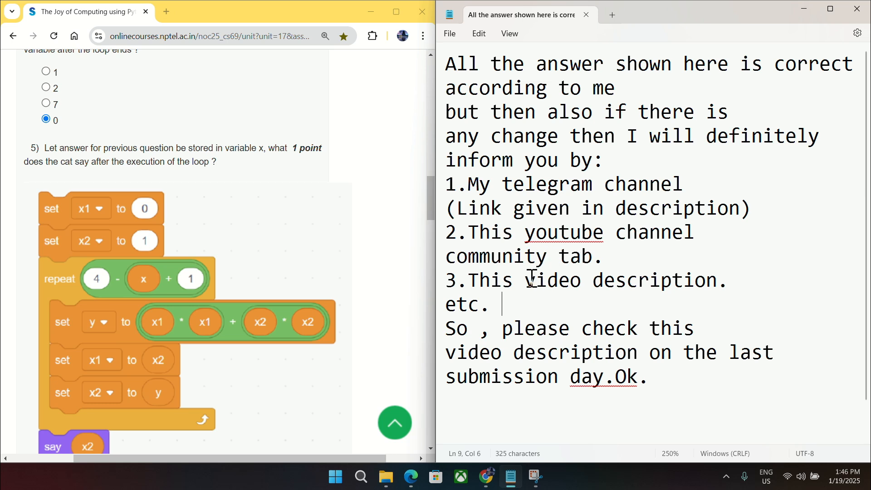
mouse_move(519, 317)
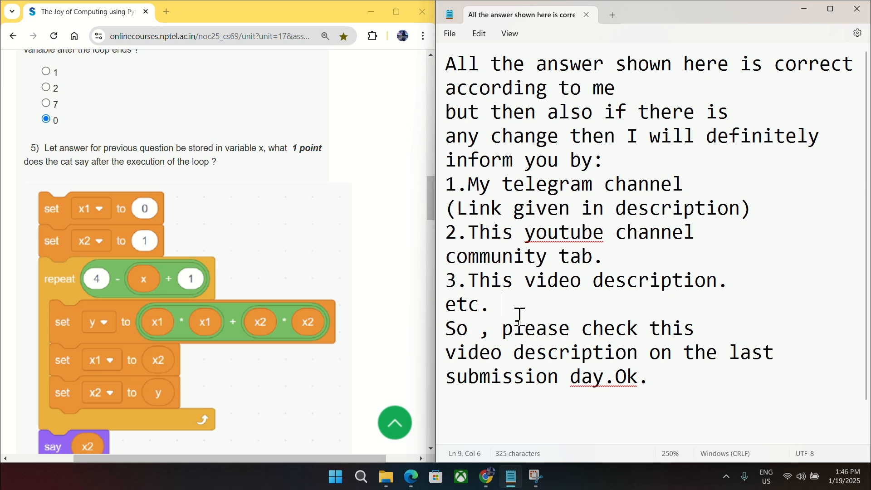
mouse_move(527, 383)
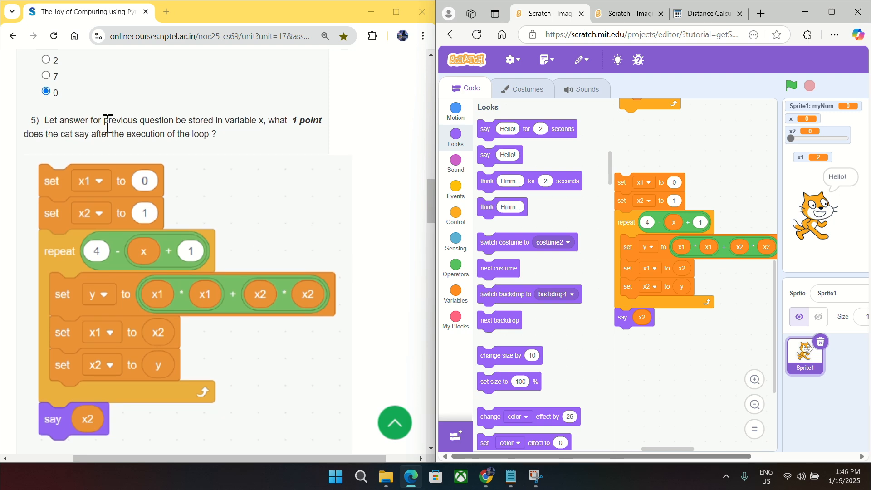
mouse_move(273, 136)
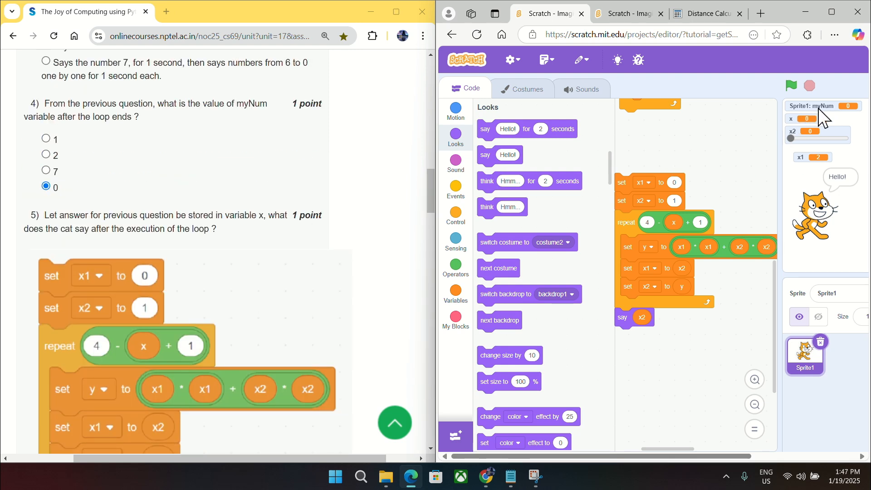
mouse_move(855, 120)
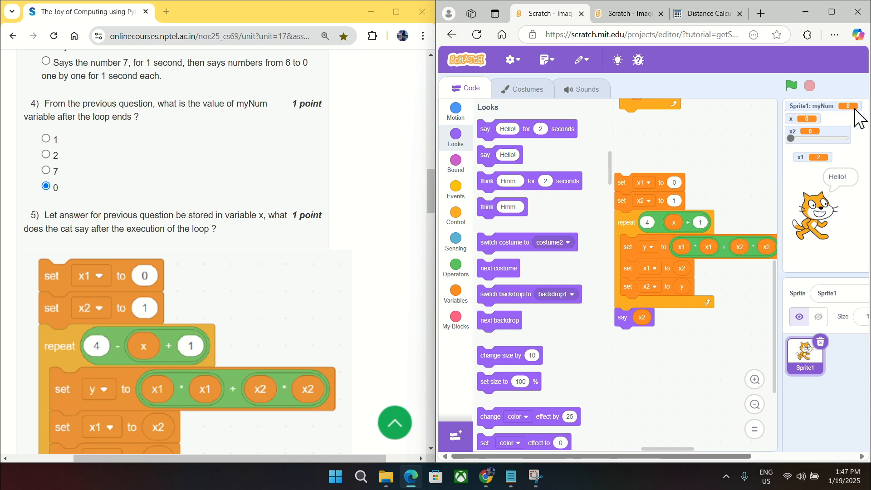
mouse_move(210, 305)
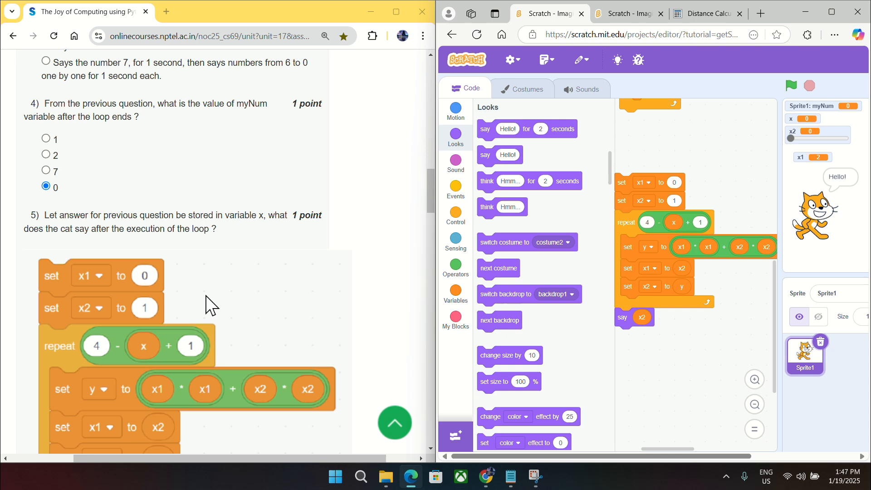
Scroll to view the question 5 script beside the assembled Scratch script
scroll("down", 3)
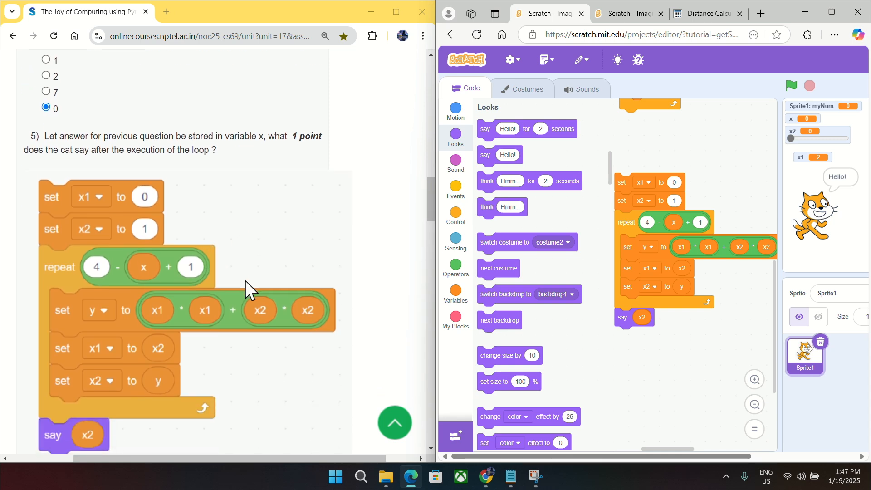
mouse_move(81, 297)
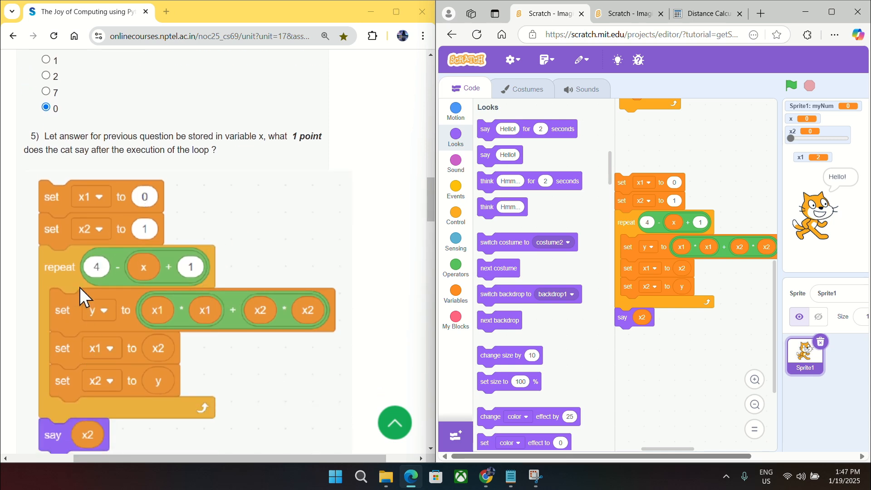
mouse_move(710, 276)
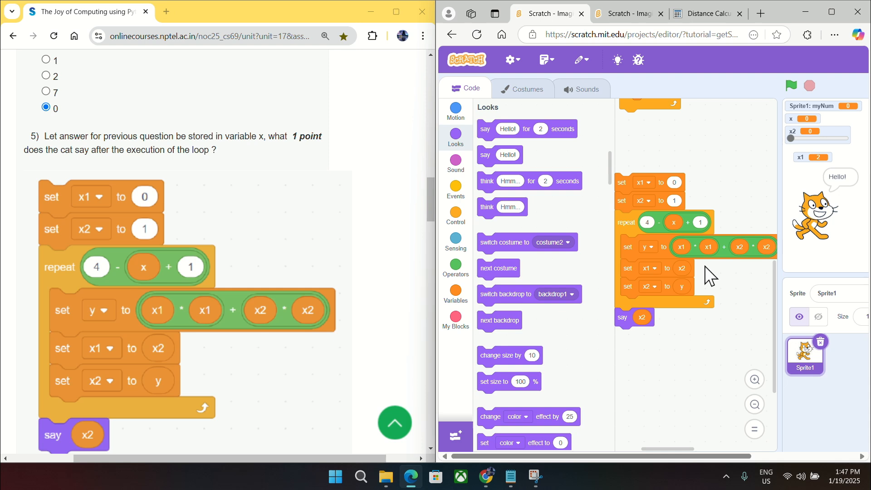
mouse_move(163, 336)
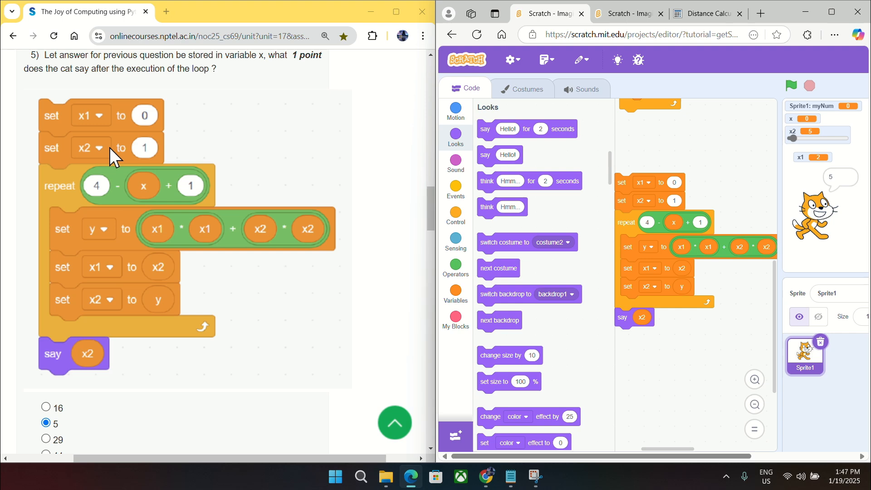
mouse_move(421, 14)
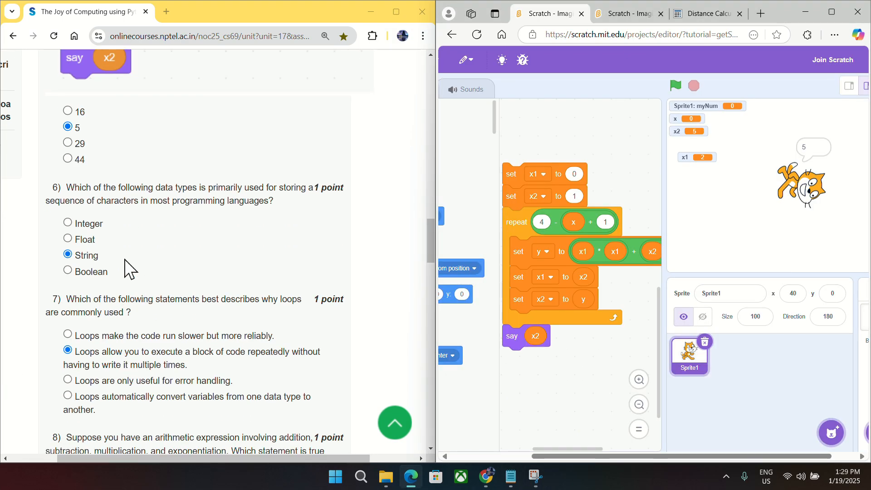
mouse_move(217, 190)
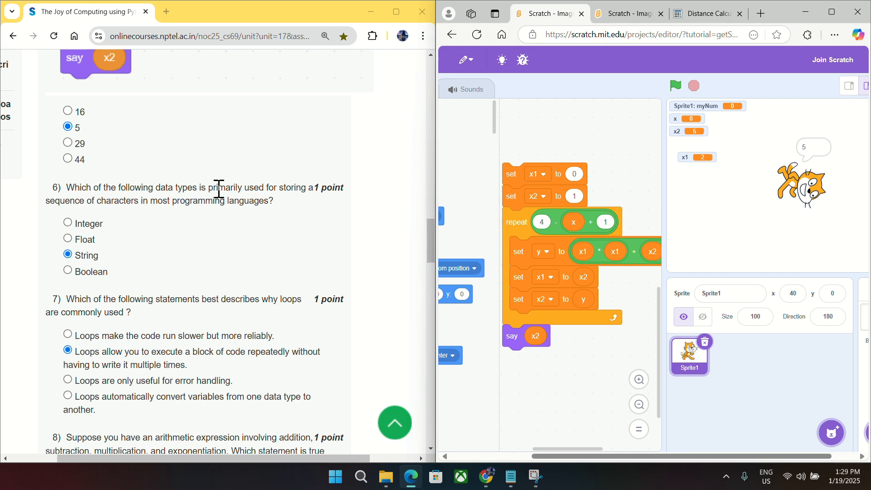
mouse_move(333, 191)
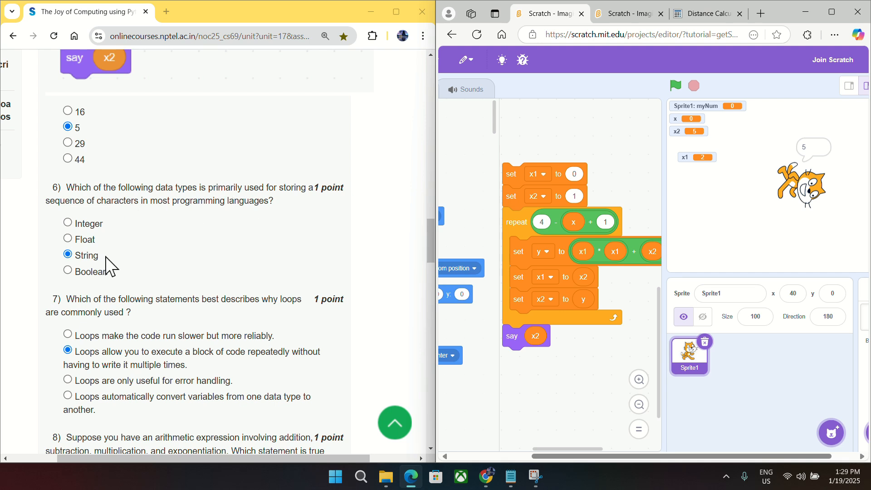
mouse_move(106, 274)
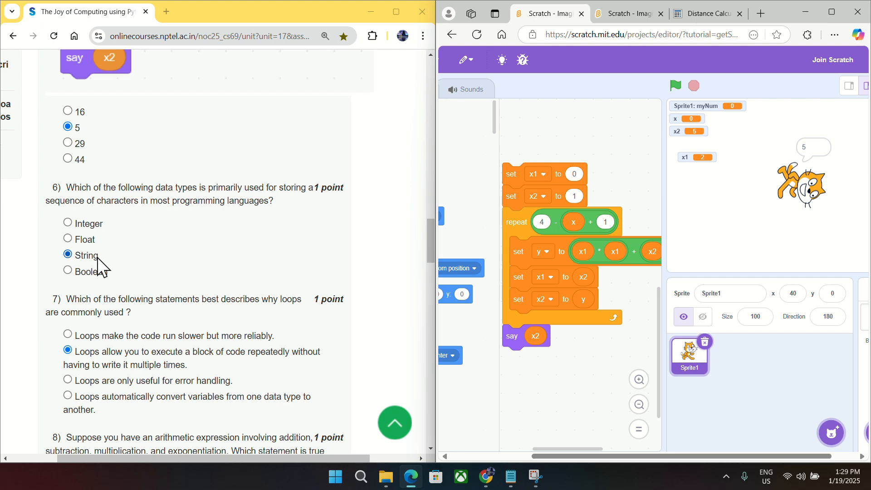
scroll("down", 3)
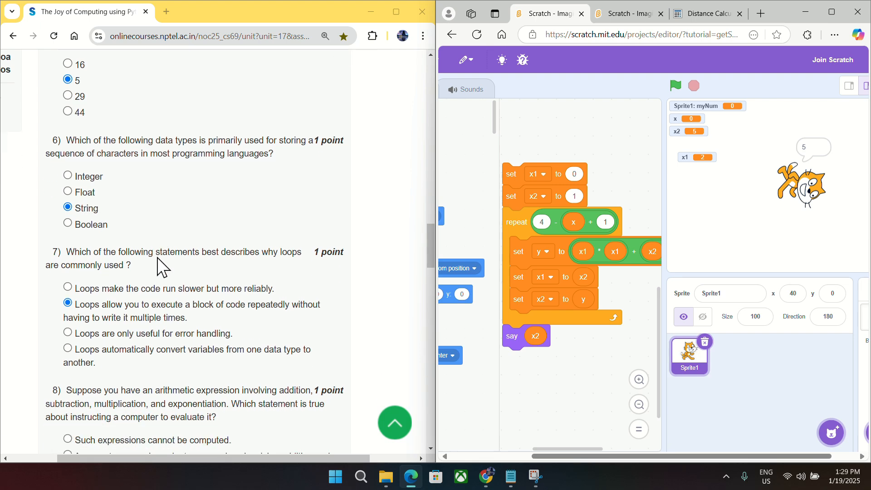
scroll("down", 3)
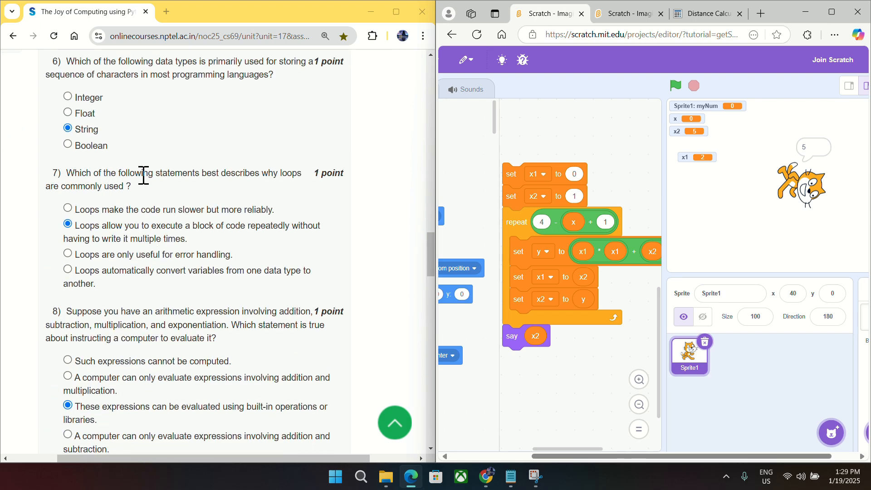
mouse_move(89, 193)
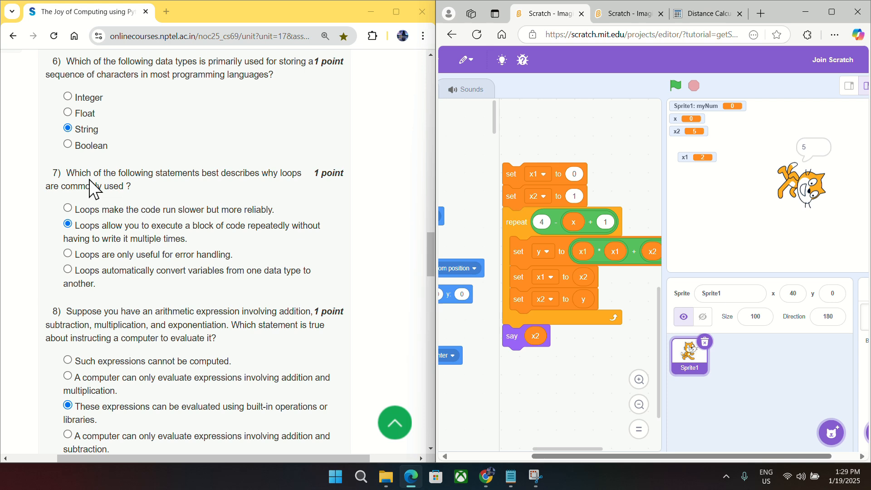
scroll("down", 3)
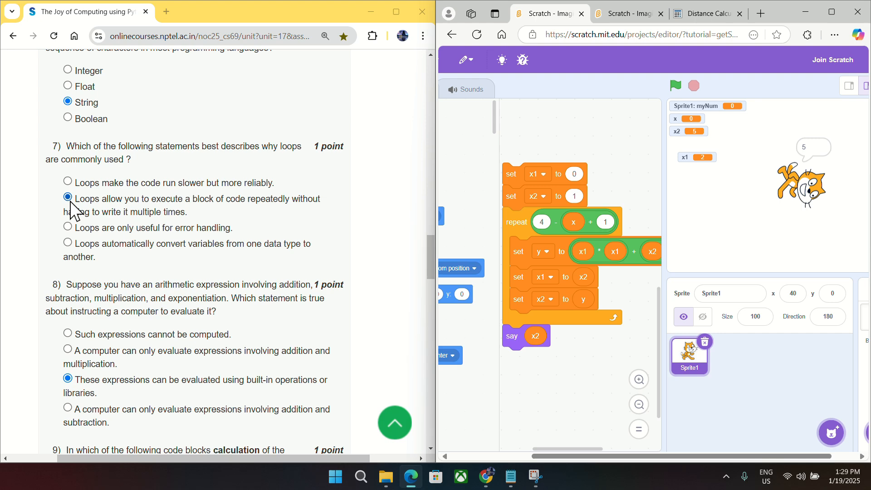
scroll("down", 3)
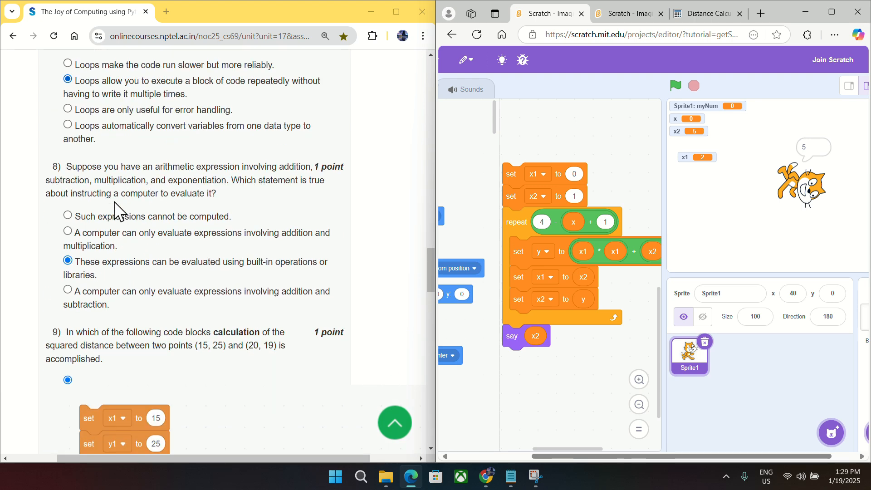
scroll("down", 3)
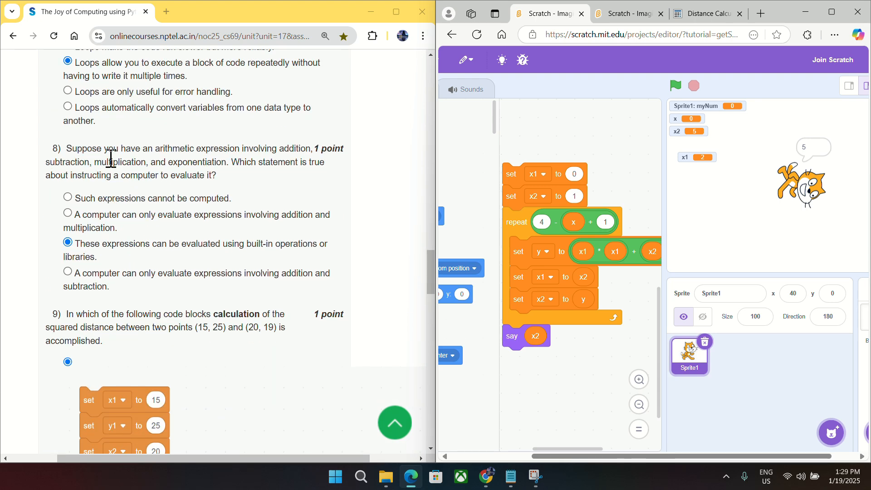
mouse_move(153, 163)
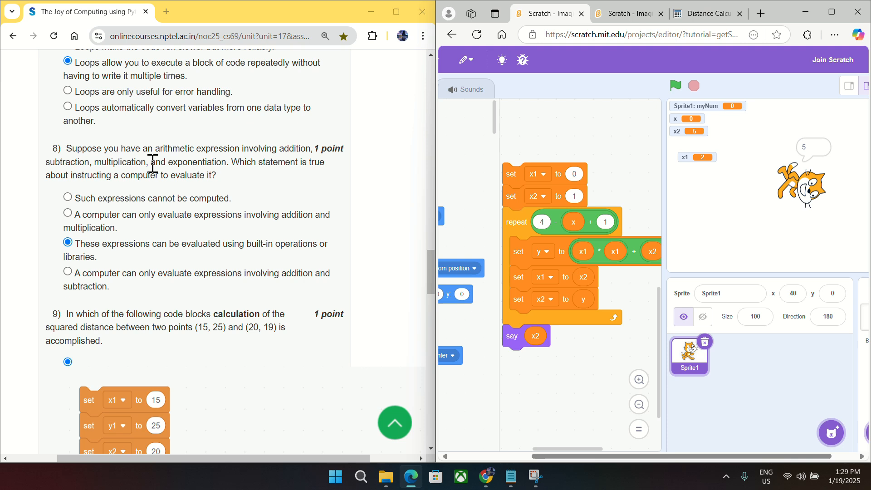
mouse_move(97, 164)
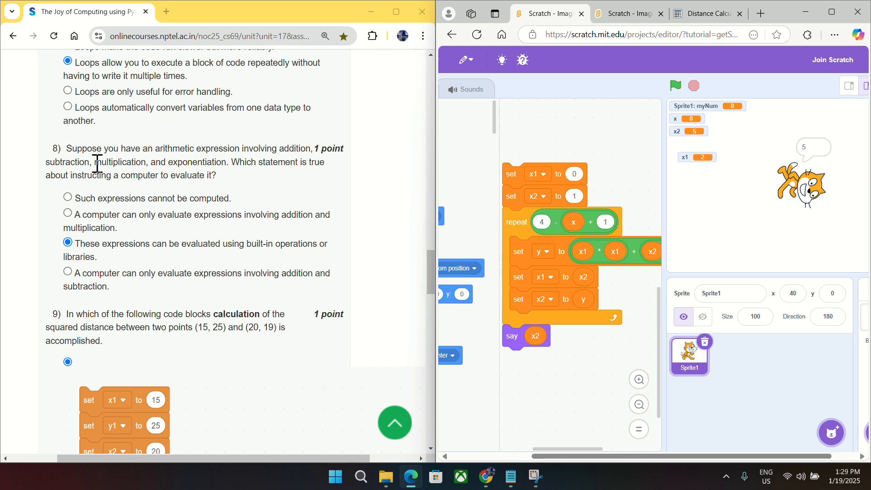
mouse_move(223, 178)
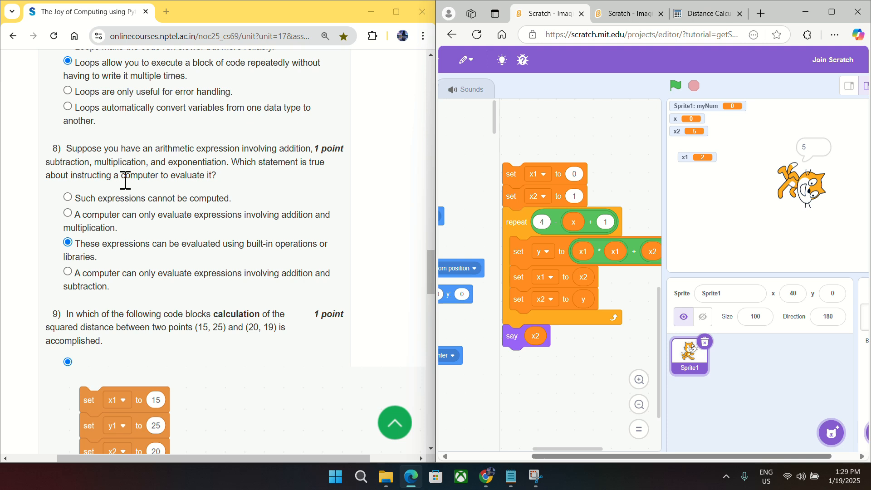
mouse_move(129, 265)
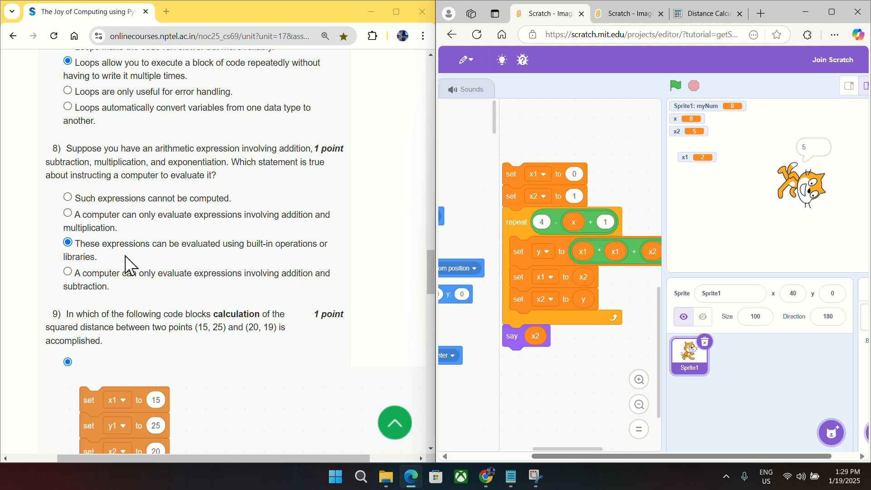
mouse_move(243, 259)
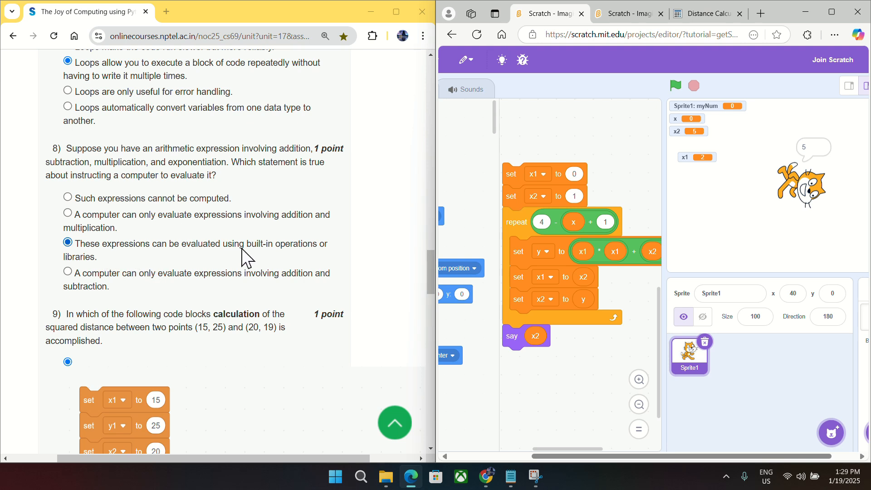
mouse_move(292, 260)
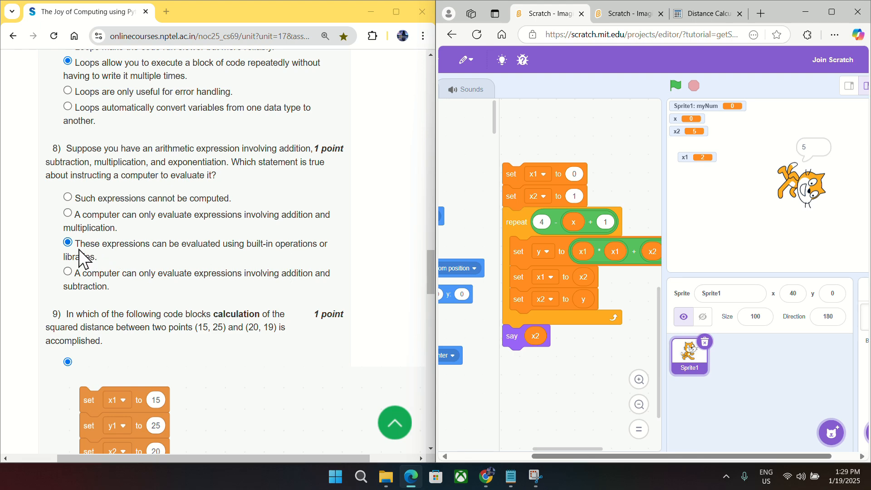
scroll("down", 3)
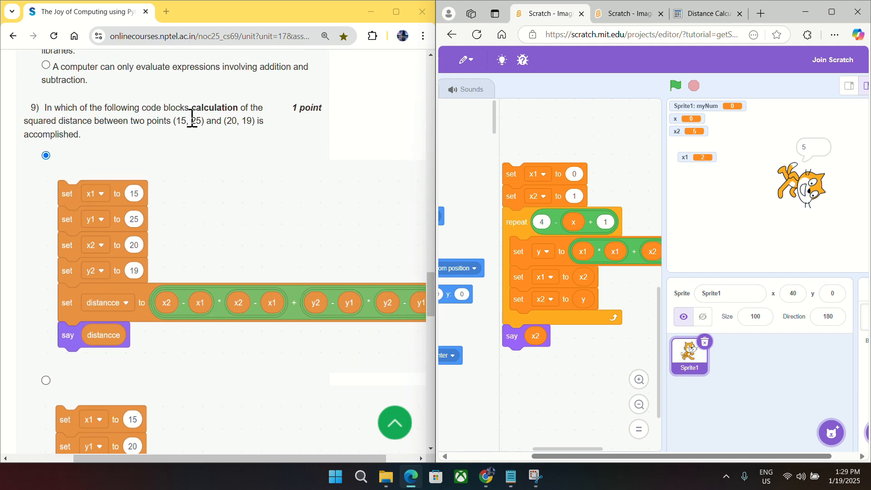
Calculate the distance between (15, 25) and (20, 19), giving √61 ≈ 7.8102
left_click(706, 13)
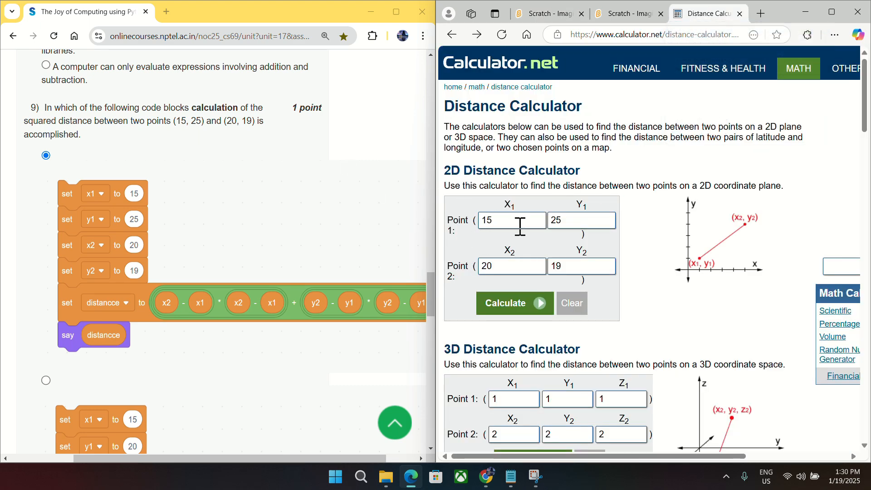
mouse_move(511, 248)
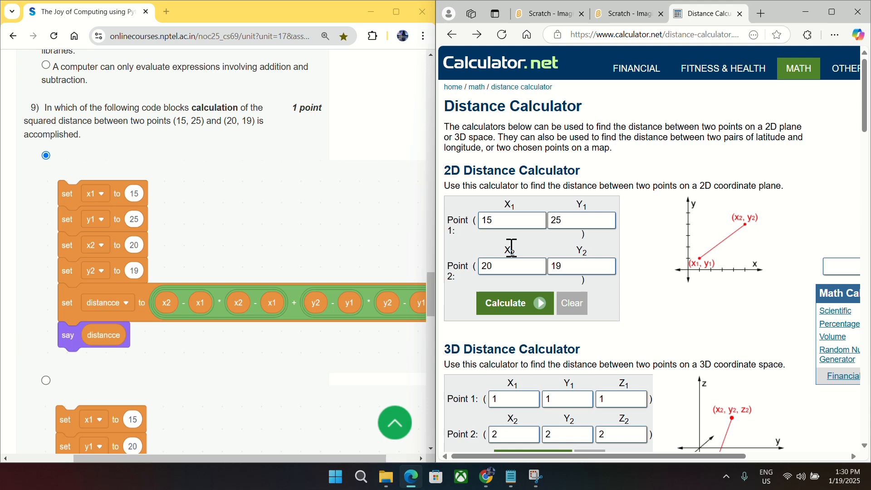
mouse_move(514, 316)
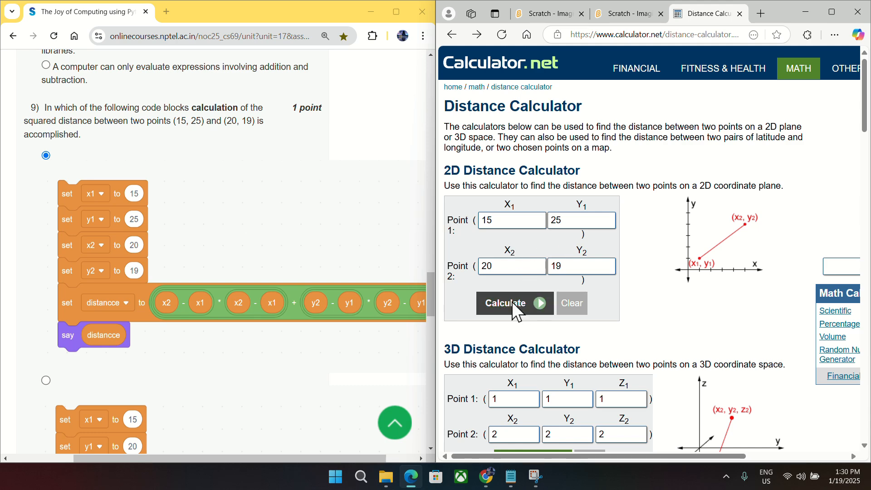
left_click(505, 303)
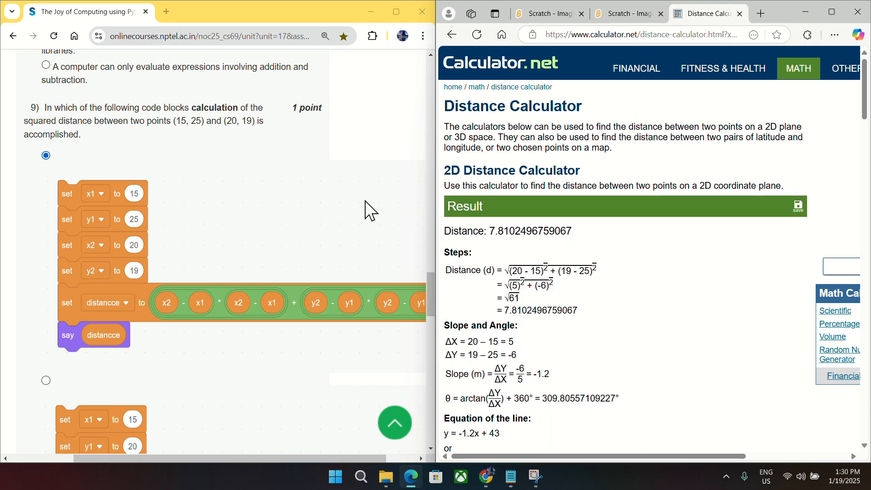
scroll("down", 3)
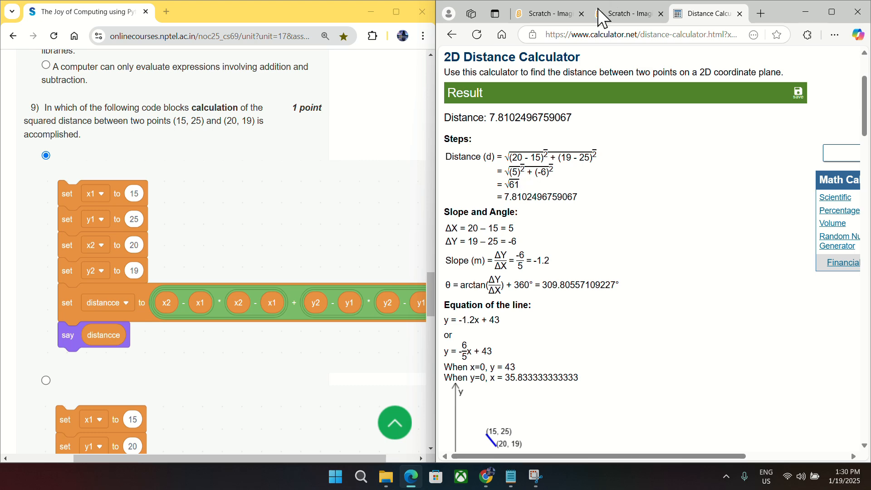
Switch back to the Scratch distance project whose monitor reads 61
left_click(631, 13)
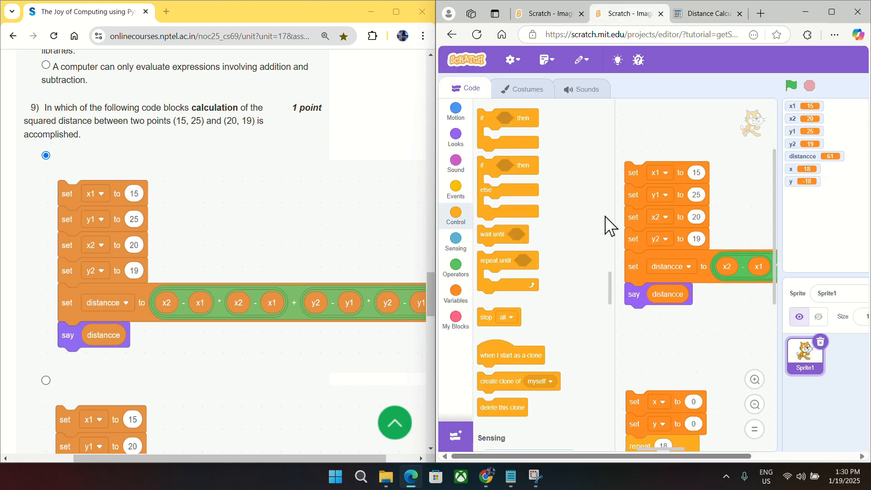
mouse_move(768, 82)
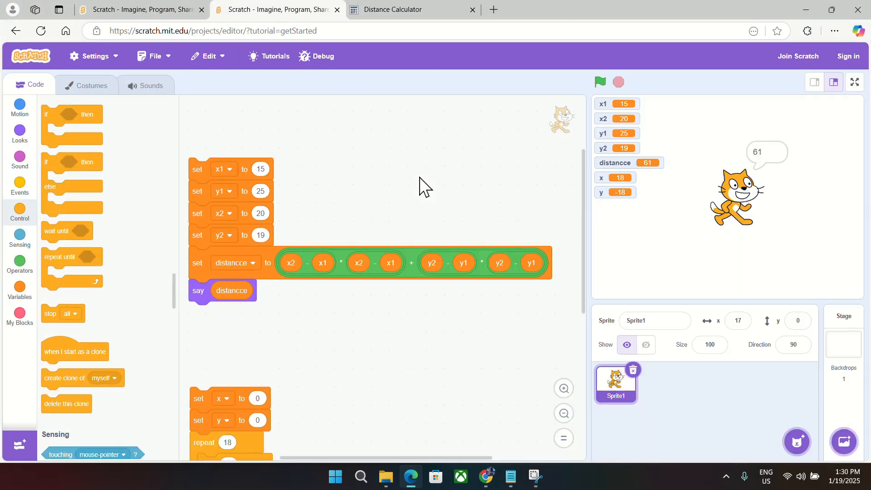
mouse_move(305, 329)
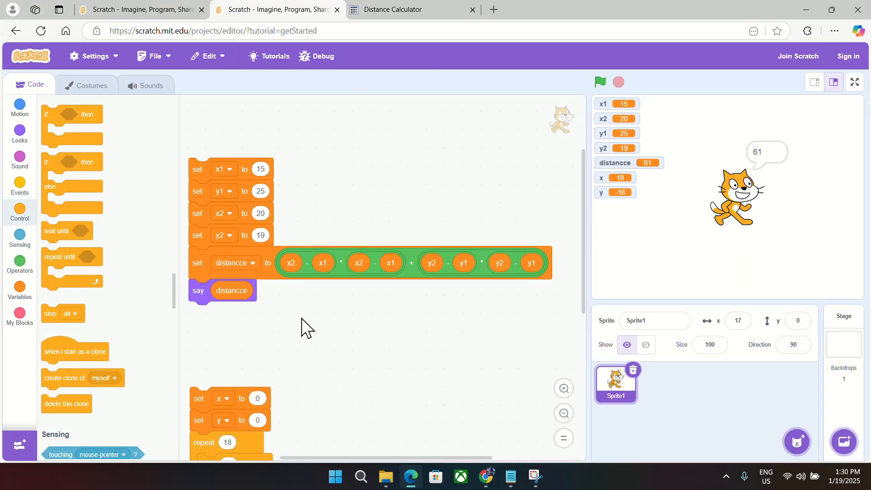
mouse_move(282, 304)
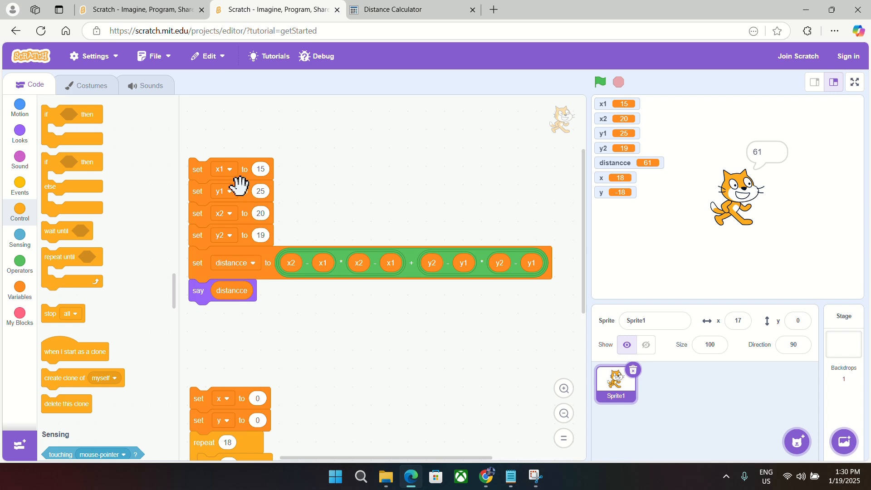
mouse_move(763, 160)
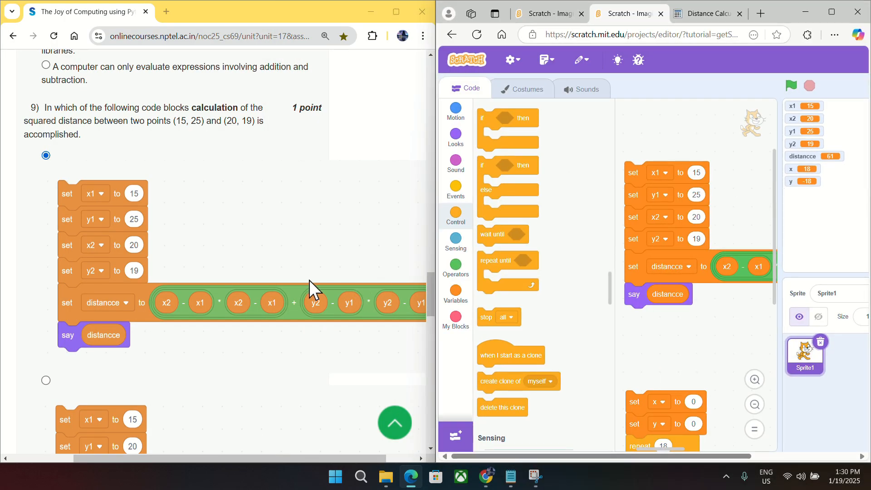
mouse_move(319, 238)
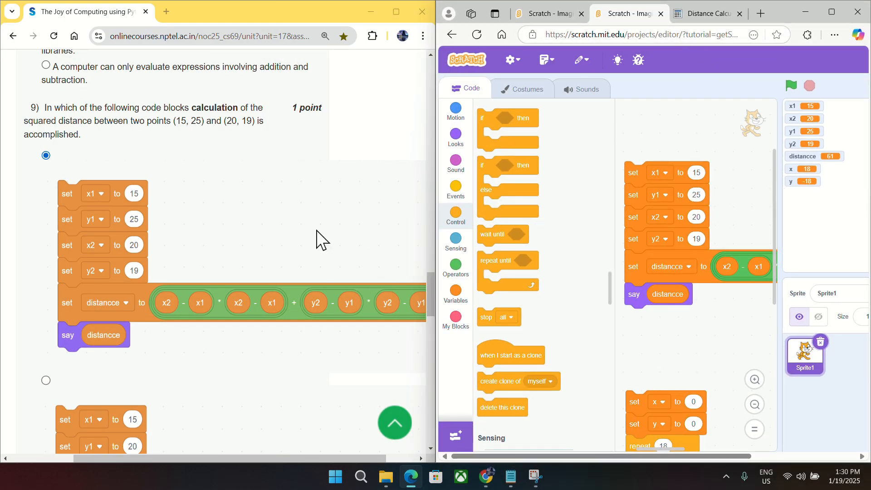
mouse_move(468, 212)
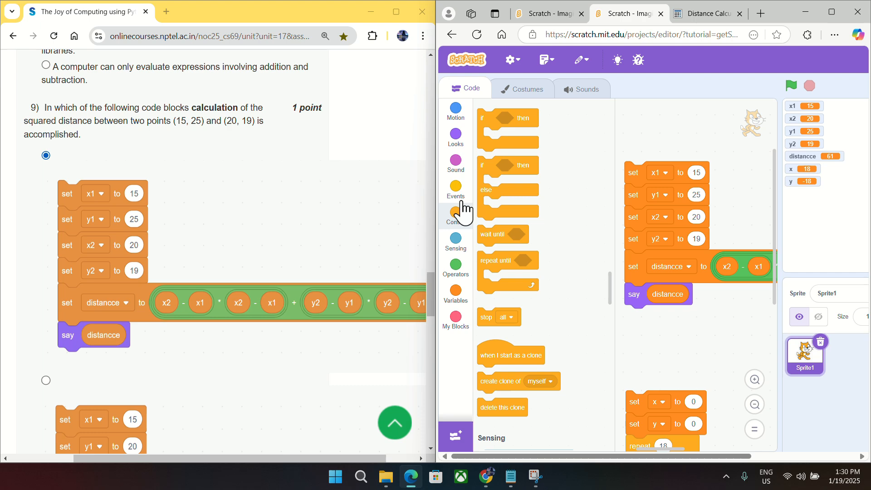
Scroll the quiz past question 9 to question 10's parabolic-path script and answer choices
scroll("down", 3)
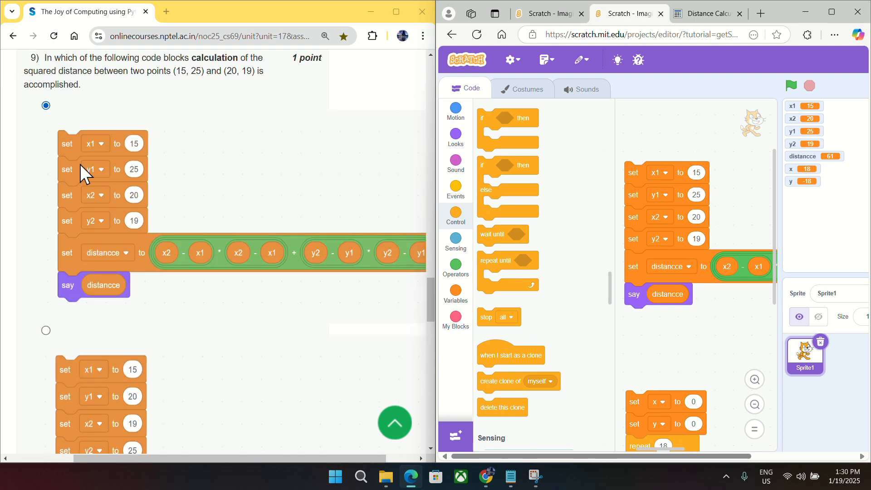
scroll("down", 3)
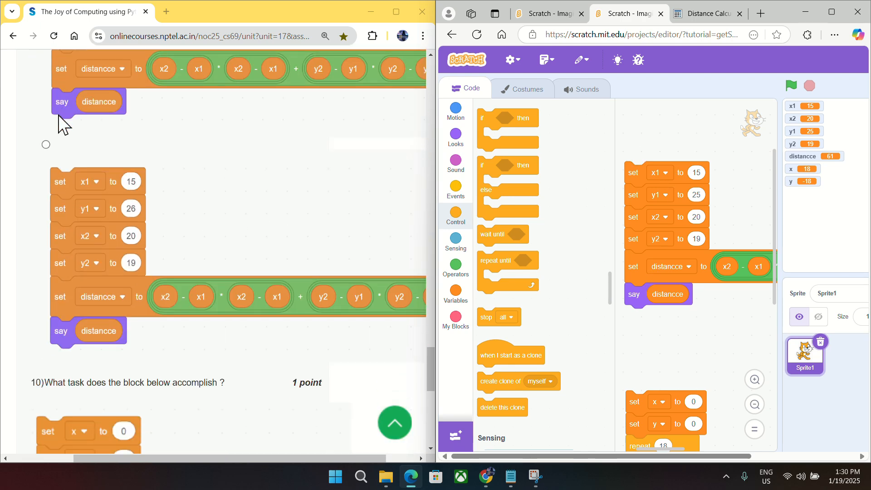
scroll("down", 3)
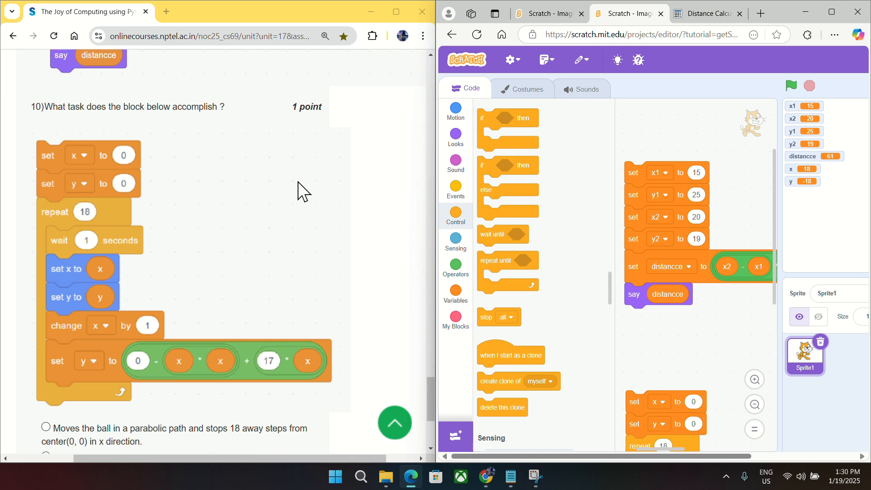
scroll("down", 3)
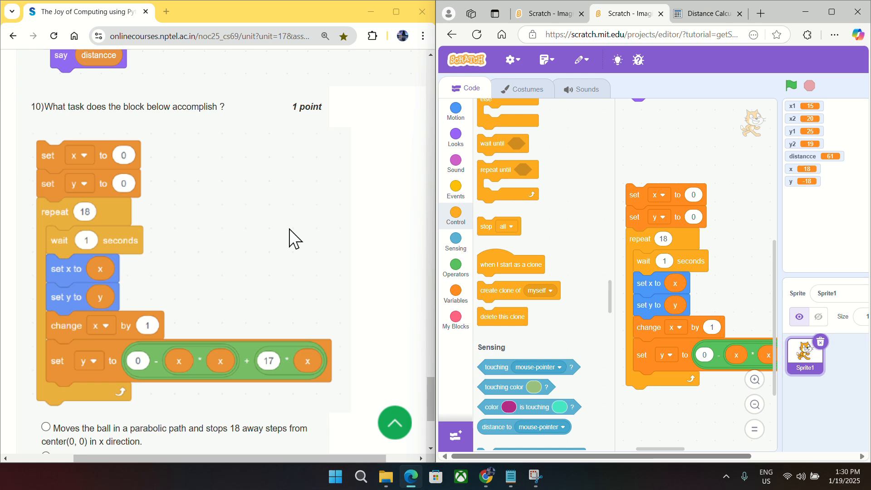
mouse_move(547, 320)
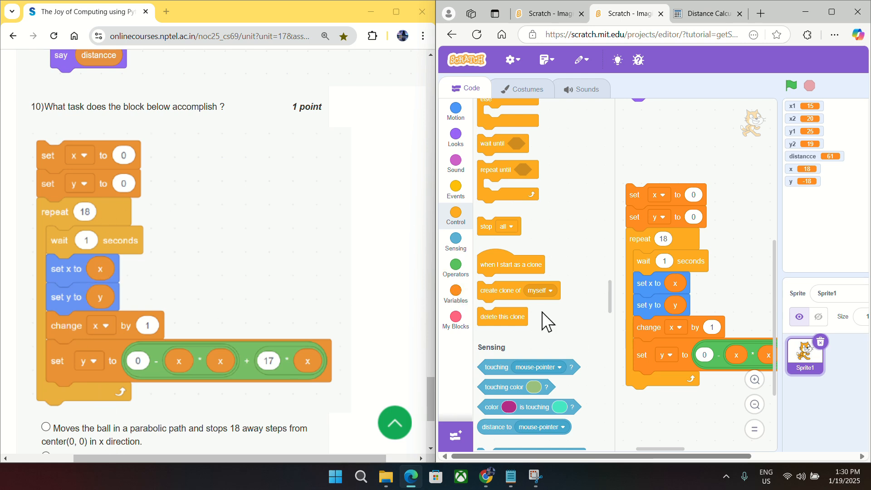
mouse_move(830, 13)
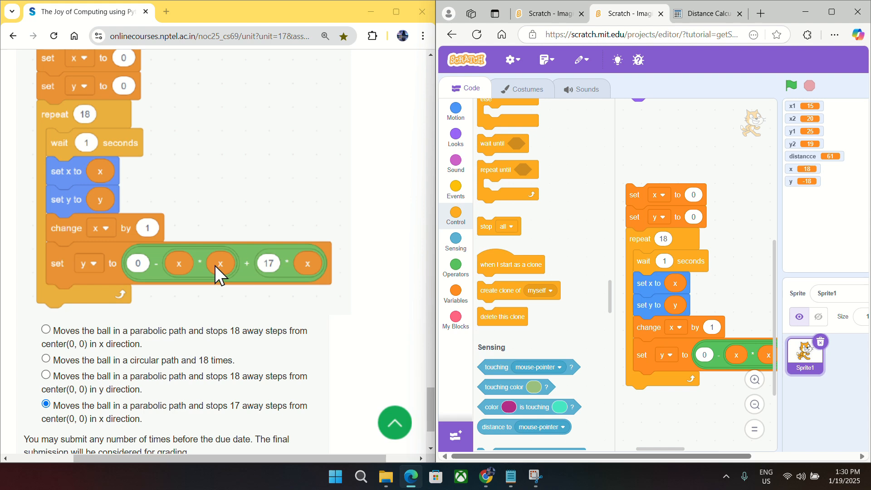
scroll("down", 3)
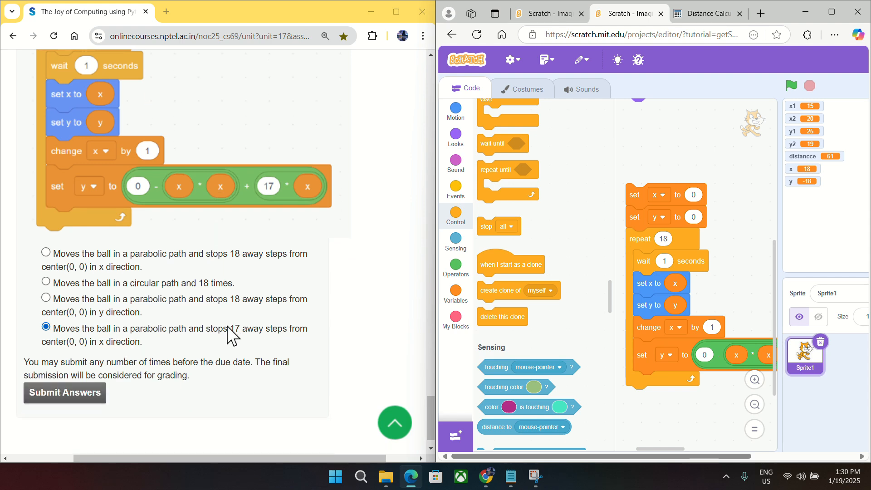
mouse_move(203, 349)
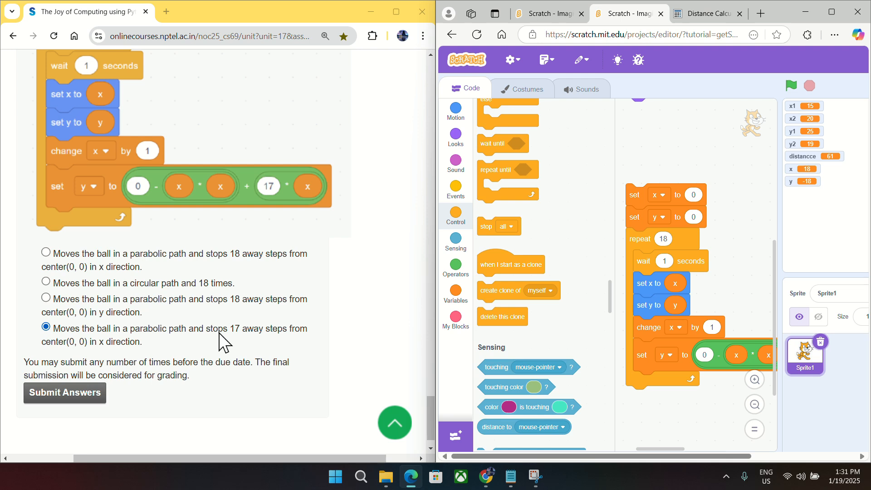
mouse_move(246, 333)
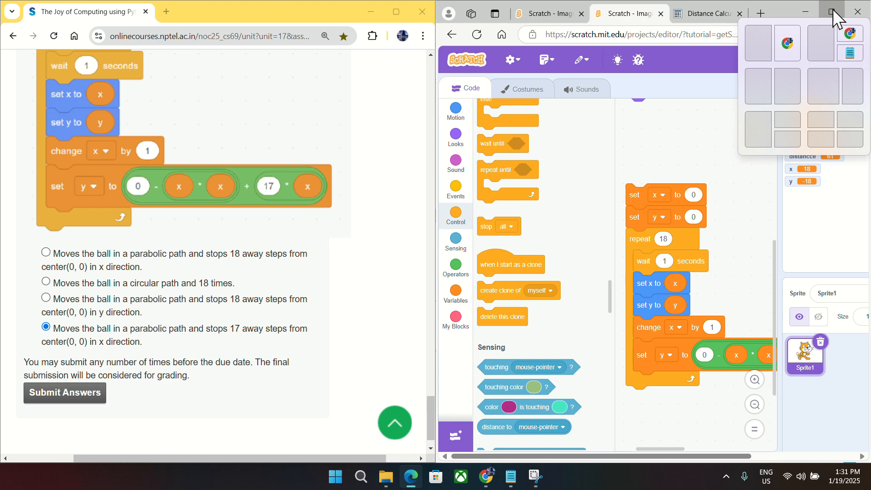
Maximize Scratch and run the repeat-18 parabolic script, leaving x at 18
left_click(827, 11)
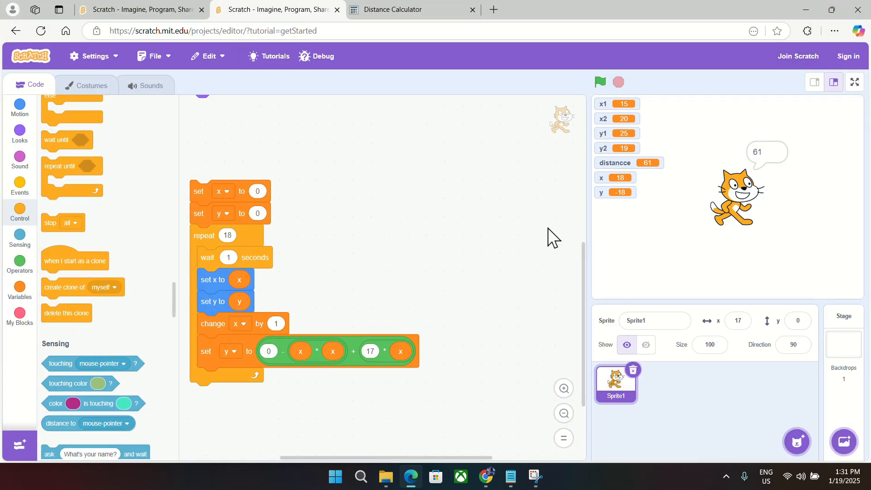
mouse_move(245, 236)
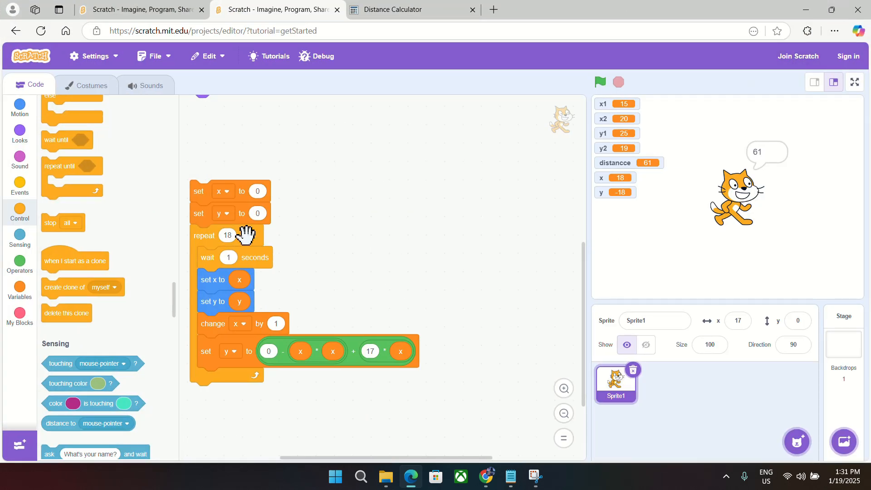
left_click(601, 82)
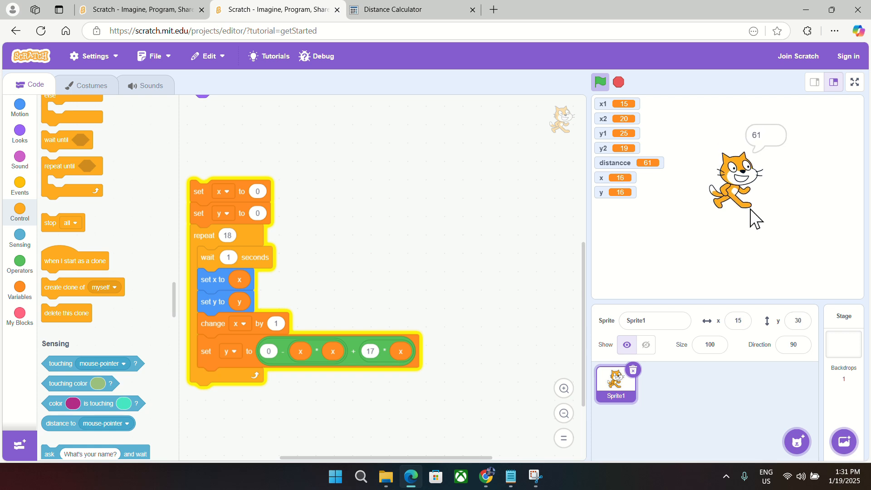
left_click(600, 81)
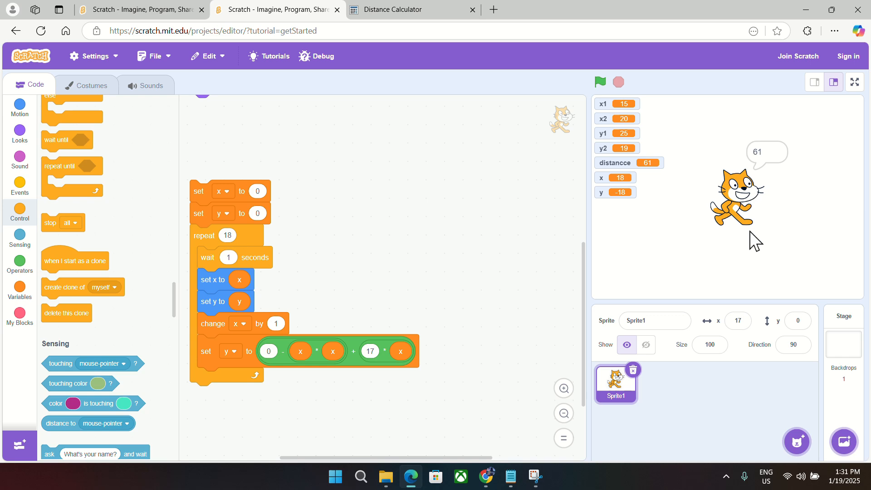
mouse_move(721, 334)
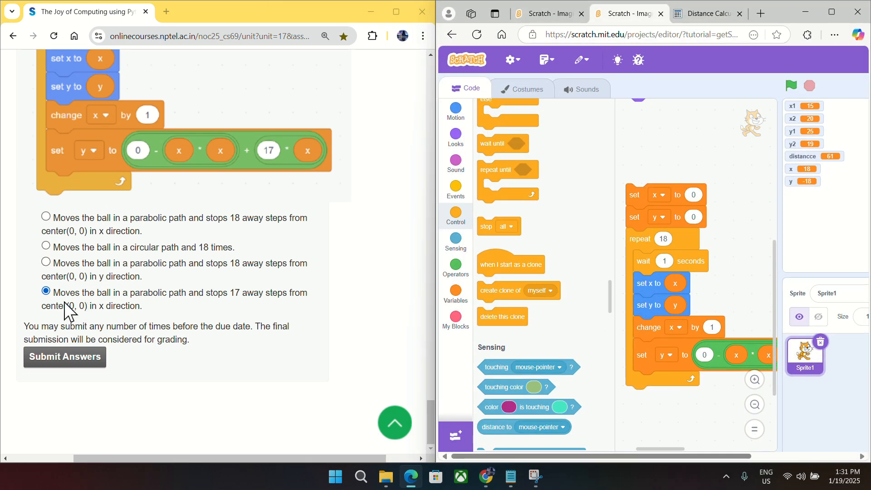
mouse_move(78, 302)
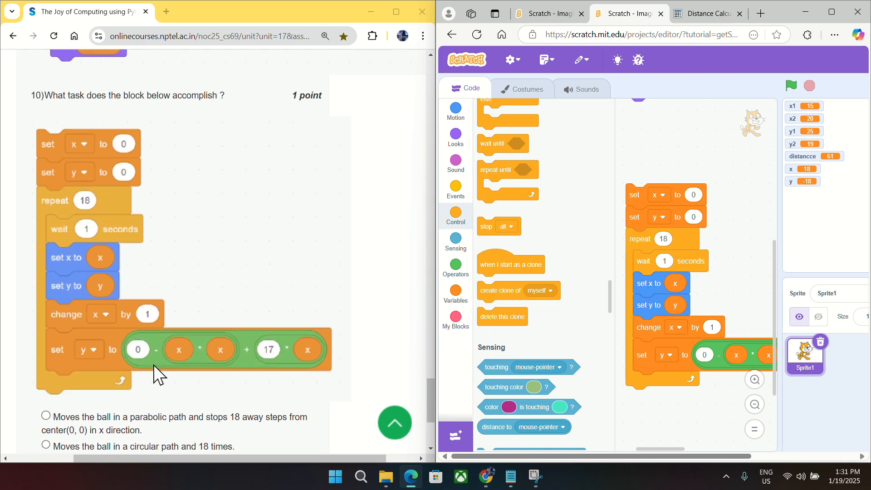
Scroll the NPTEL quiz up so question 9's distance-script option sits just above question 10
scroll("up", 3)
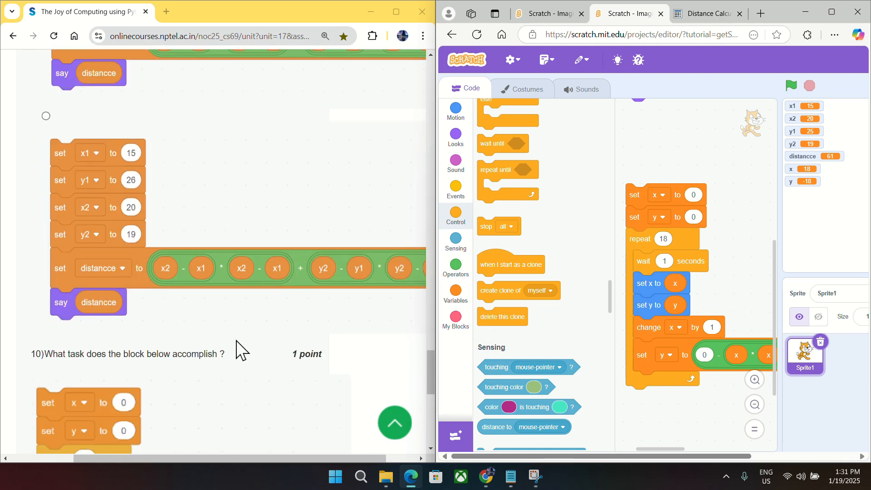